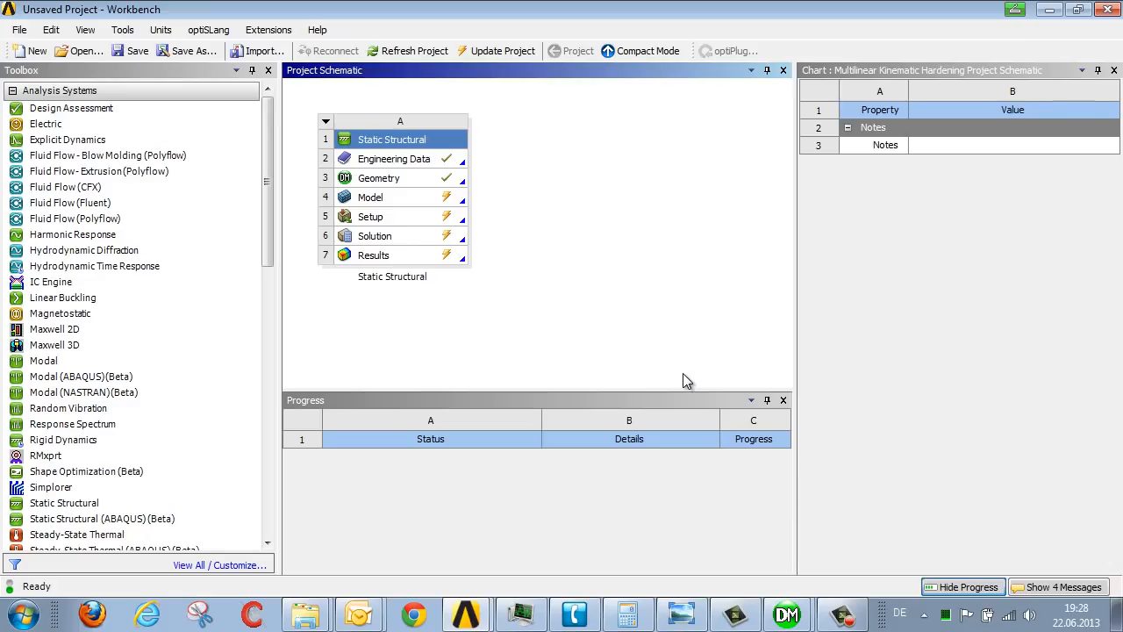
Step: Inspect the clip geometry, then open Engineering Data to edit the Structural Steel material
{"action": "left_click", "coordinate": [379, 178]}
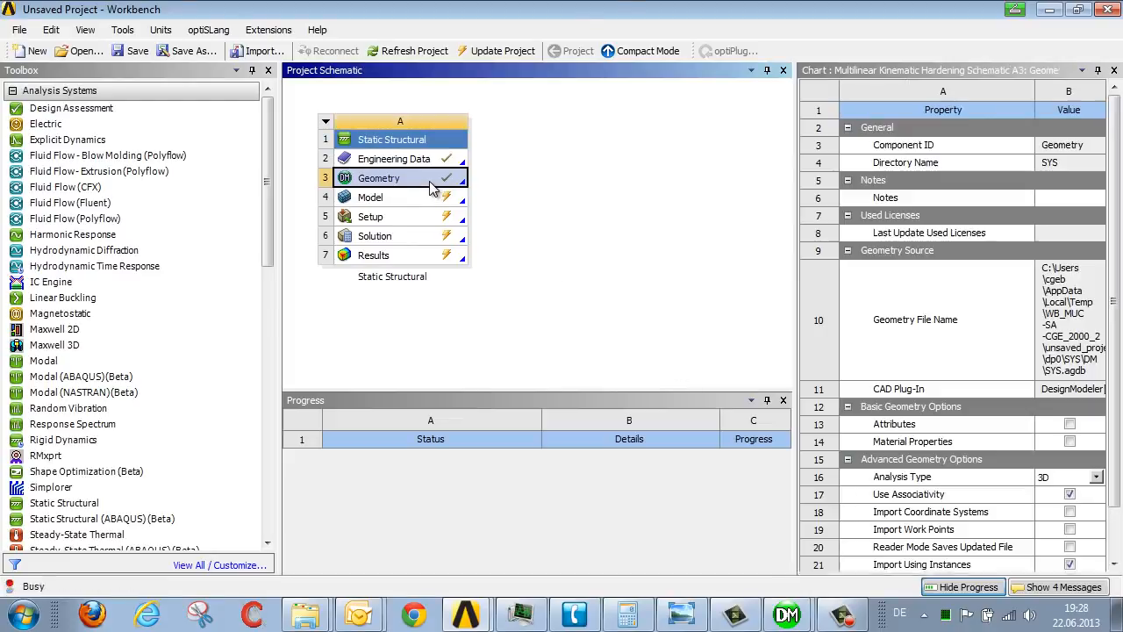
{"action": "double_click", "coordinate": [379, 177]}
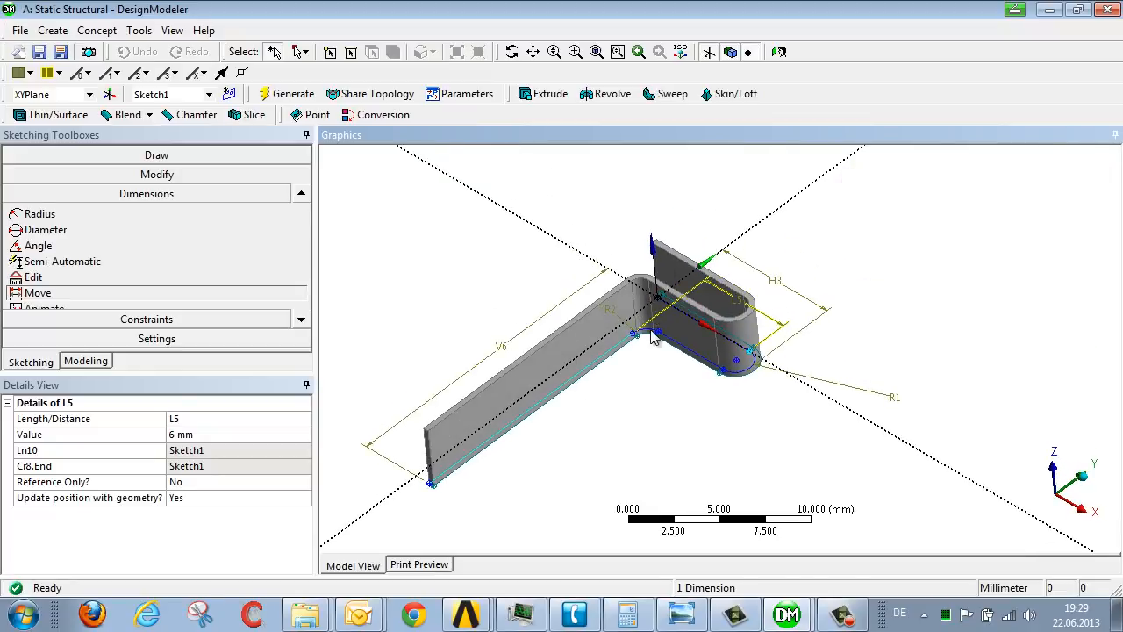
{"action": "mouse_move", "coordinate": [652, 386]}
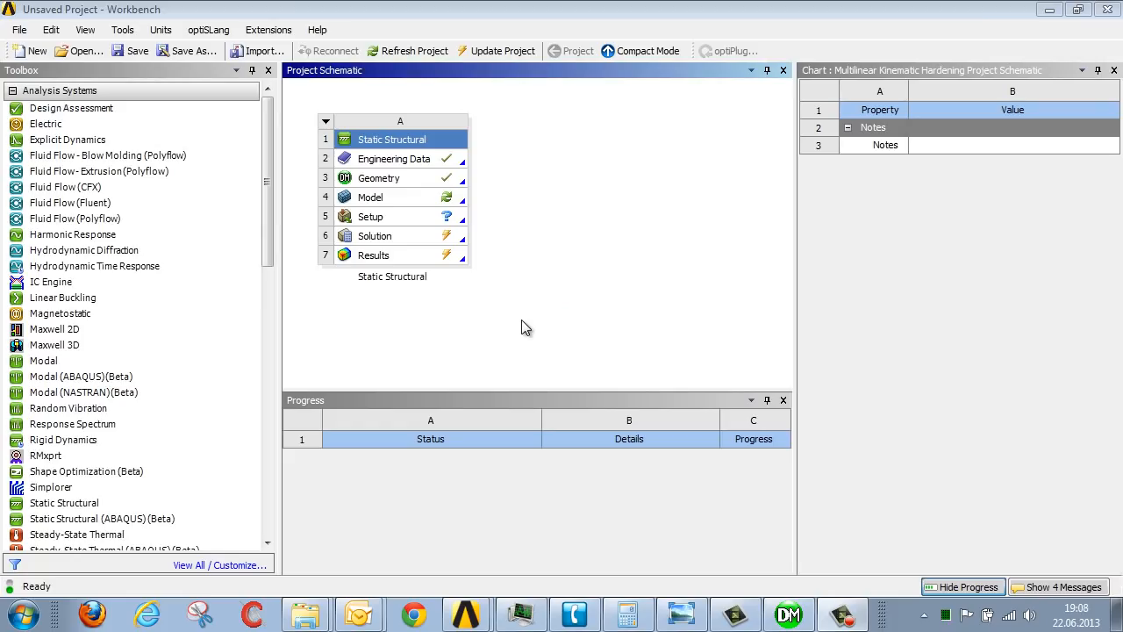
{"action": "mouse_move", "coordinate": [530, 261]}
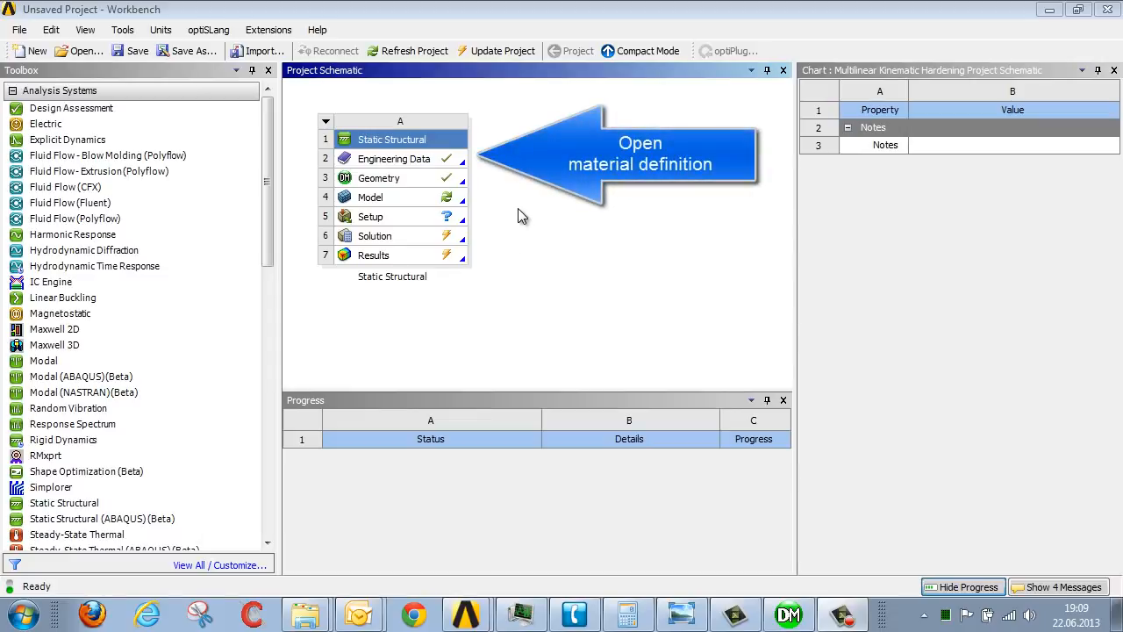
{"action": "left_click", "coordinate": [395, 157]}
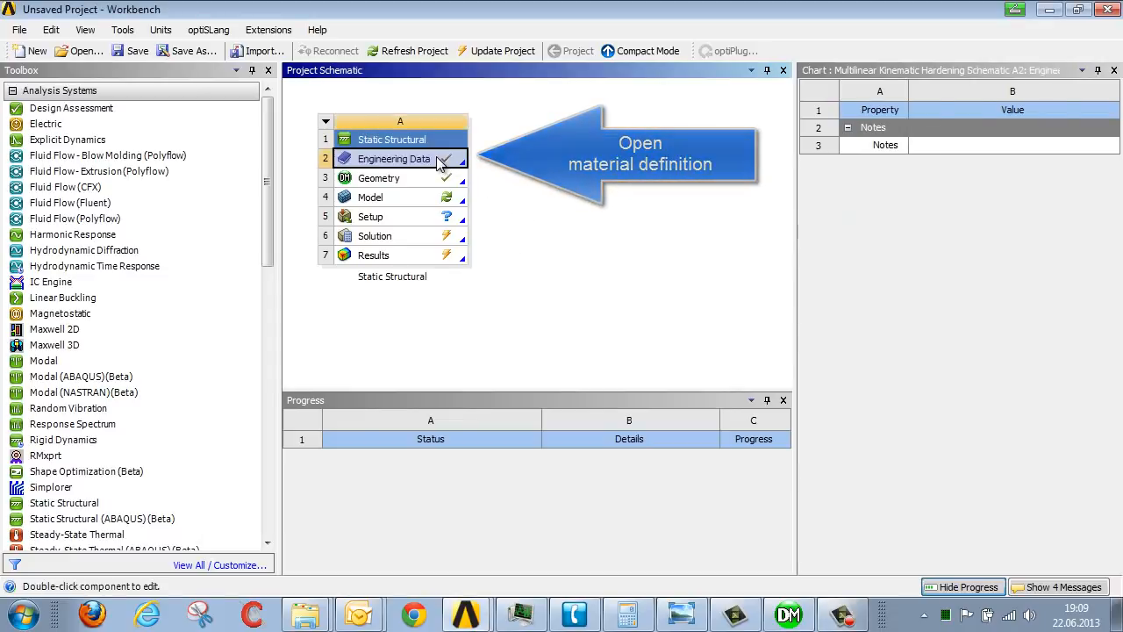
{"action": "double_click", "coordinate": [393, 157]}
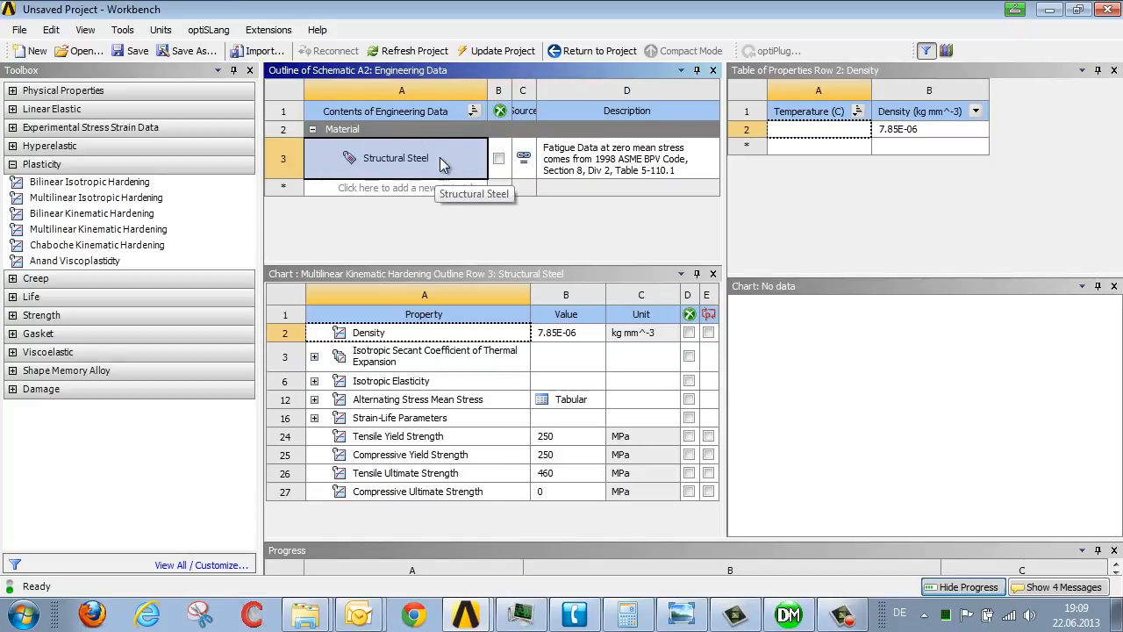
{"action": "mouse_move", "coordinate": [477, 382]}
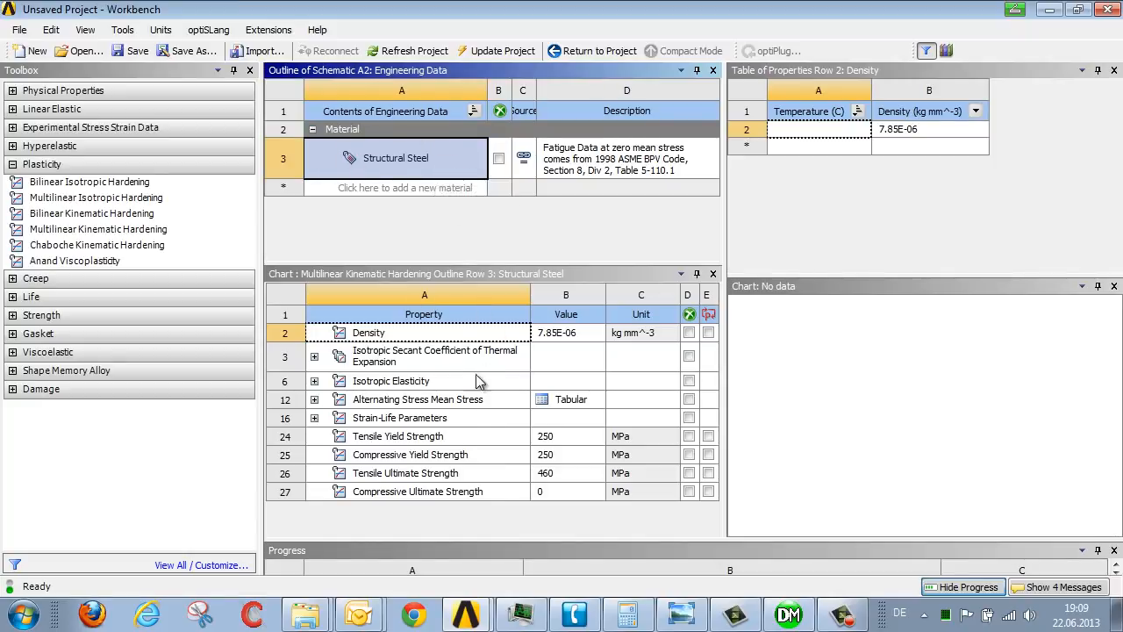
{"action": "mouse_move", "coordinate": [485, 465]}
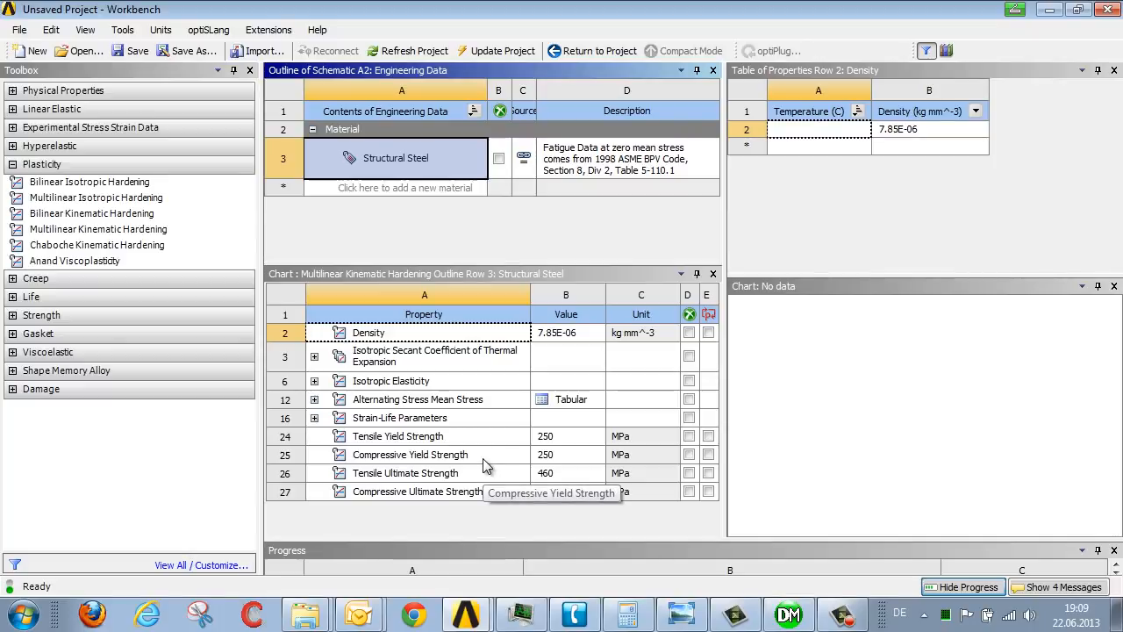
{"action": "mouse_move", "coordinate": [306, 263]}
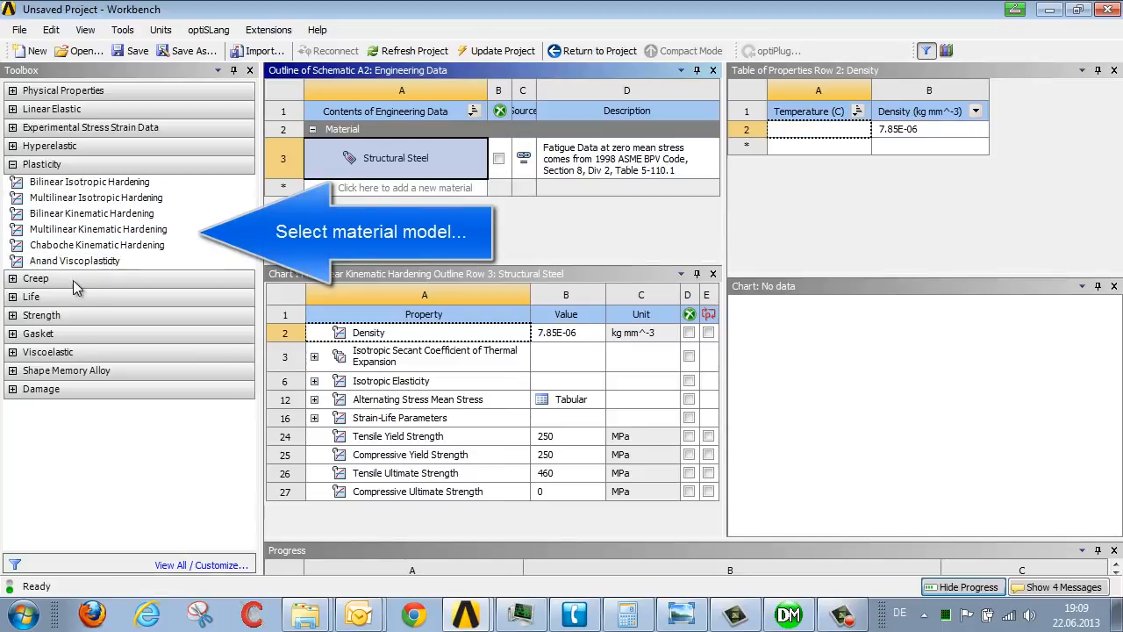
{"action": "mouse_move", "coordinate": [99, 228]}
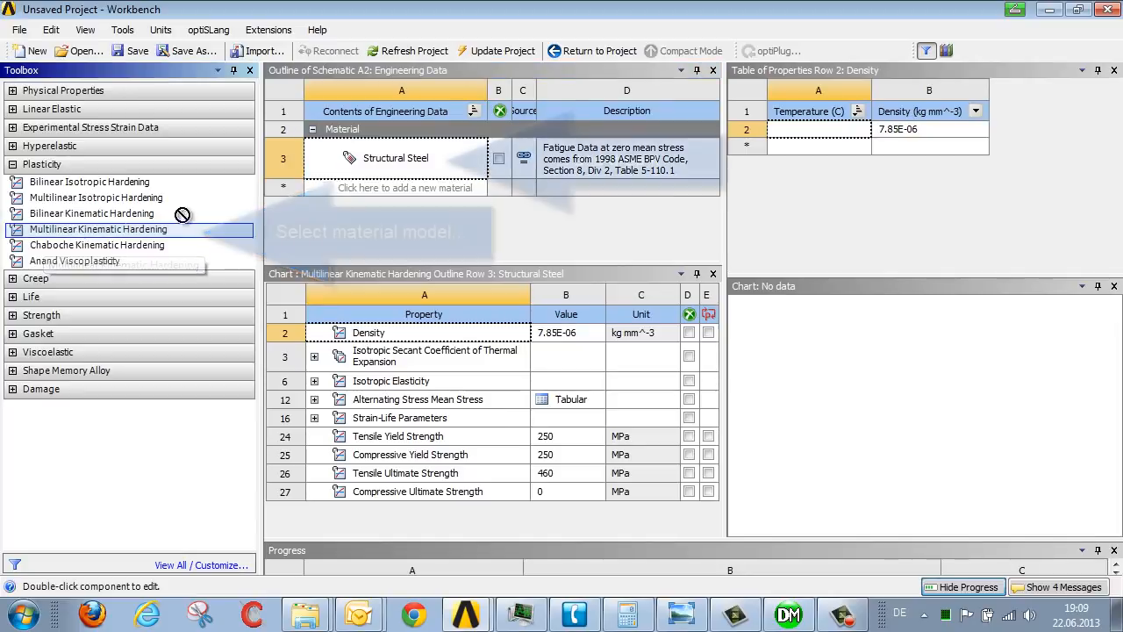
Step: Add Multilinear Kinematic Hardening to Structural Steel with stress 200–300 MPa over 0.3 plastic strain
{"action": "left_click_drag", "start_coordinate": [98, 228], "coordinate": [383, 158]}
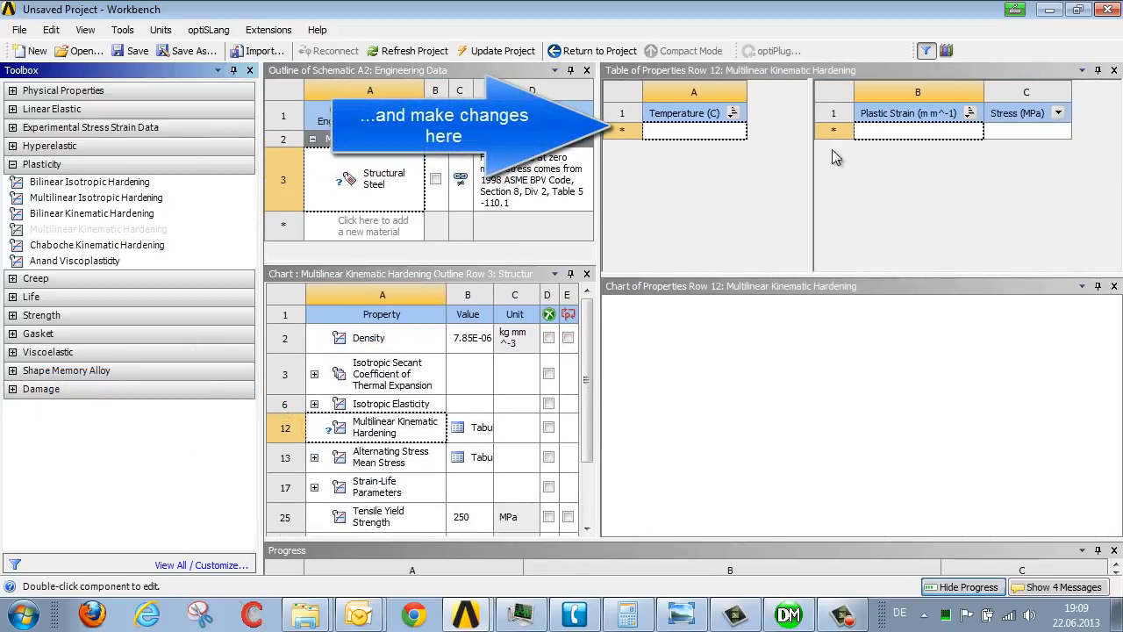
{"action": "type", "text": "2"}
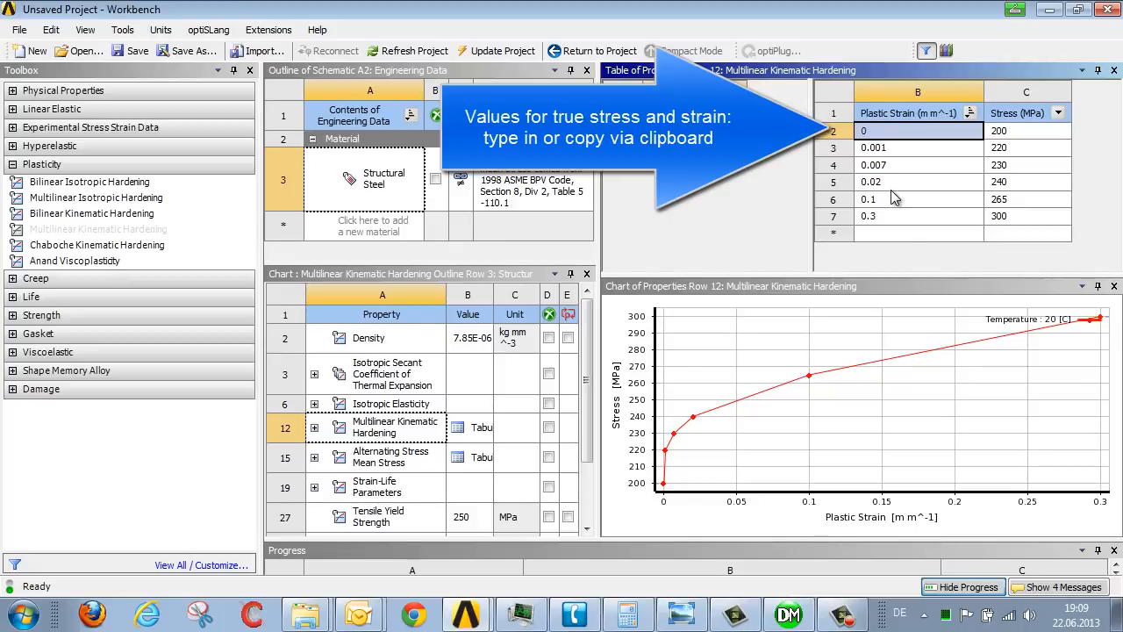
{"action": "mouse_move", "coordinate": [1026, 119]}
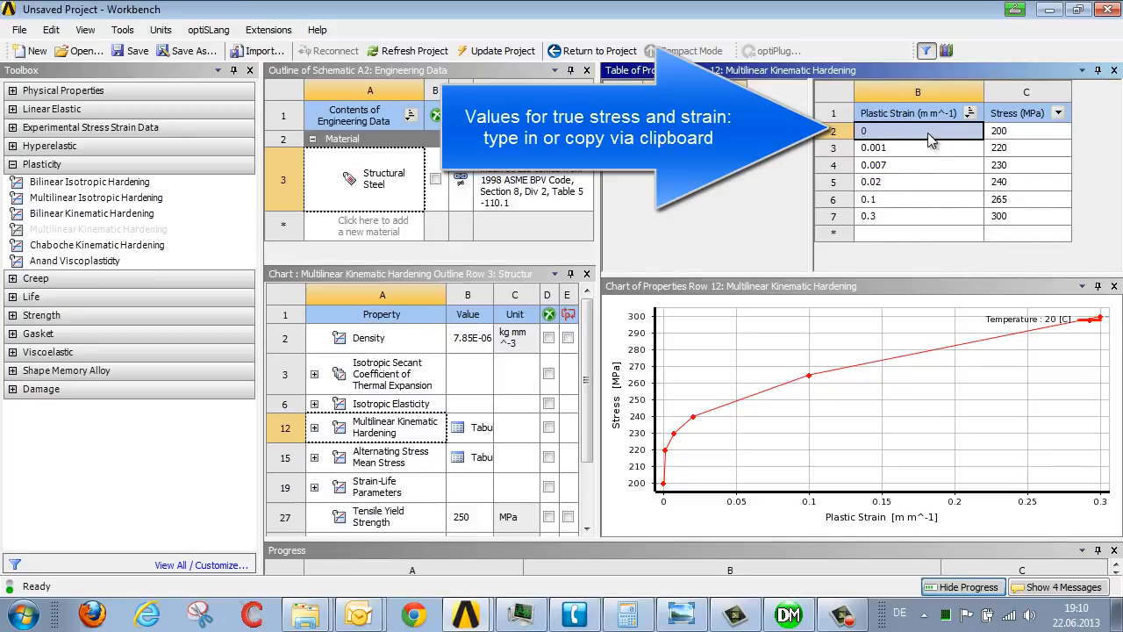
{"action": "mouse_move", "coordinate": [1009, 130]}
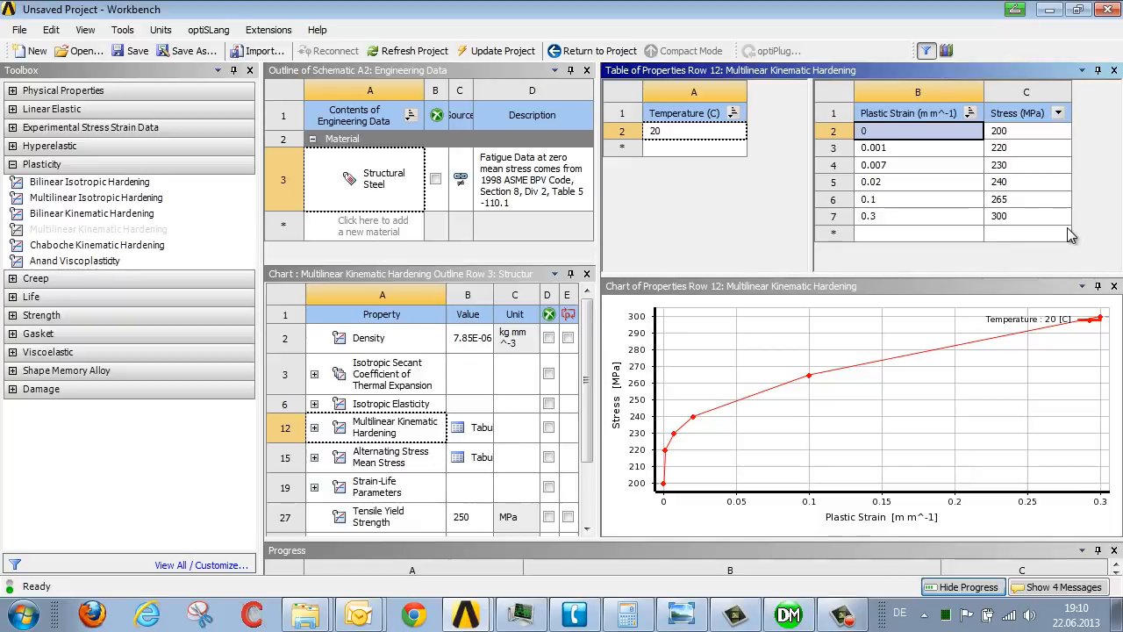
{"action": "mouse_move", "coordinate": [593, 49]}
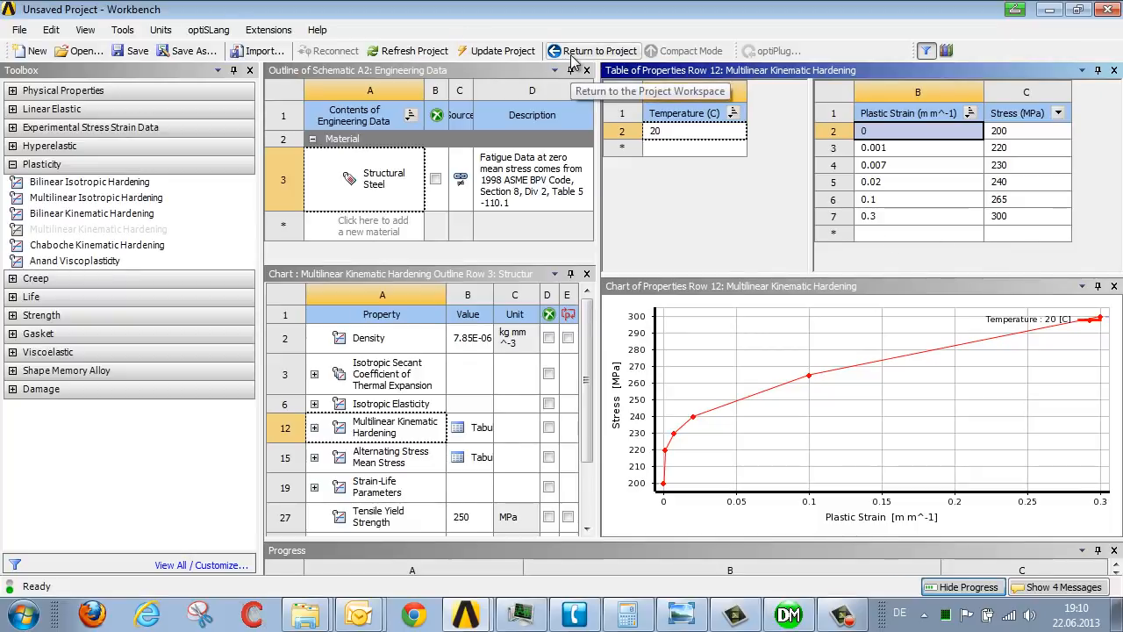
Step: Return to the project and launch the Static Structural model in Mechanical
{"action": "left_click", "coordinate": [600, 49]}
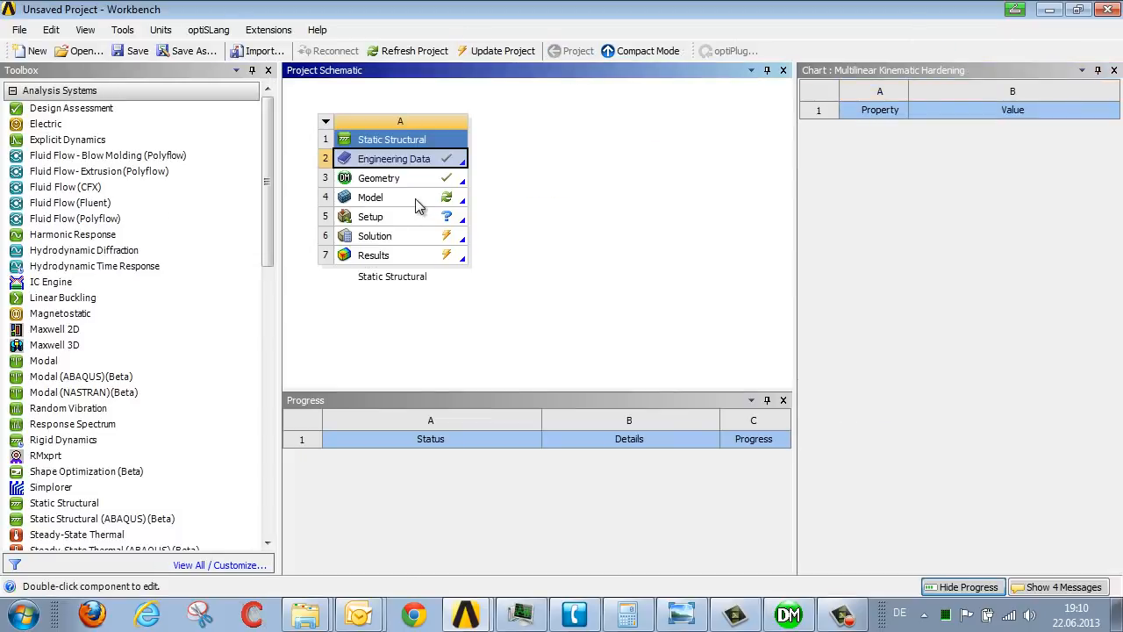
{"action": "double_click", "coordinate": [368, 196]}
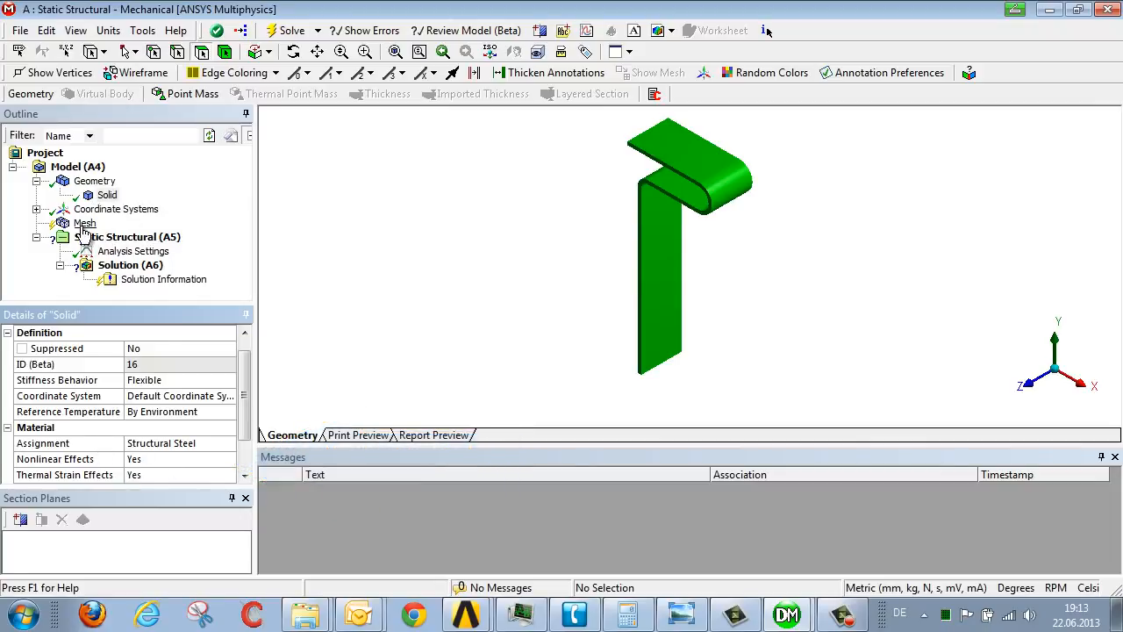
Step: Generate the clip mesh and add an edge sizing control defined by number of divisions
{"action": "right_click", "coordinate": [85, 221]}
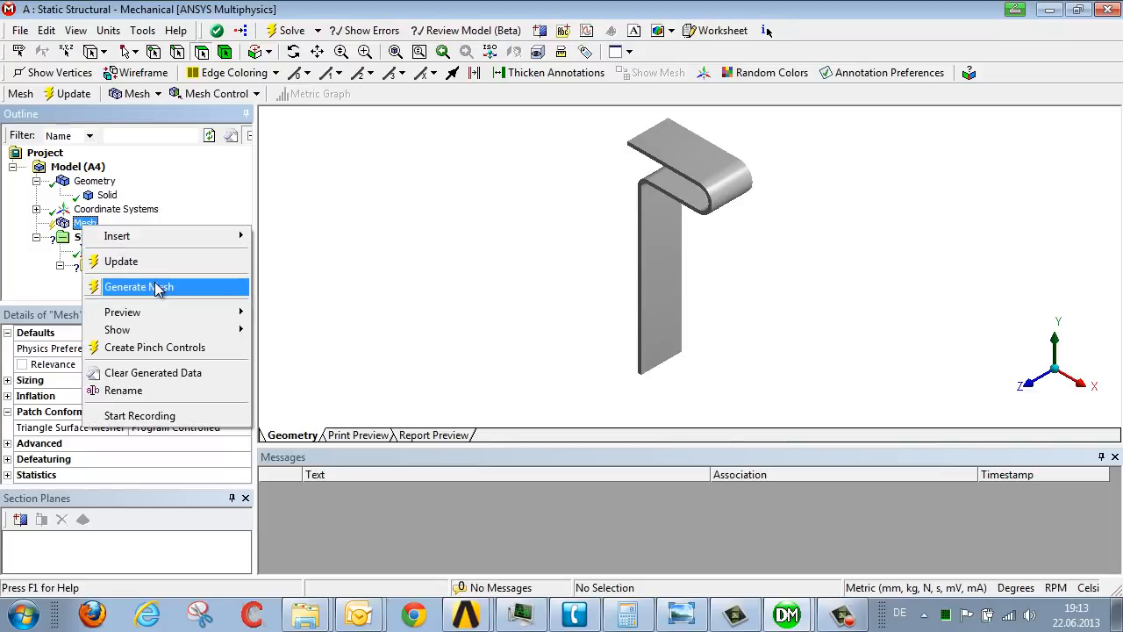
{"action": "left_click", "coordinate": [139, 288]}
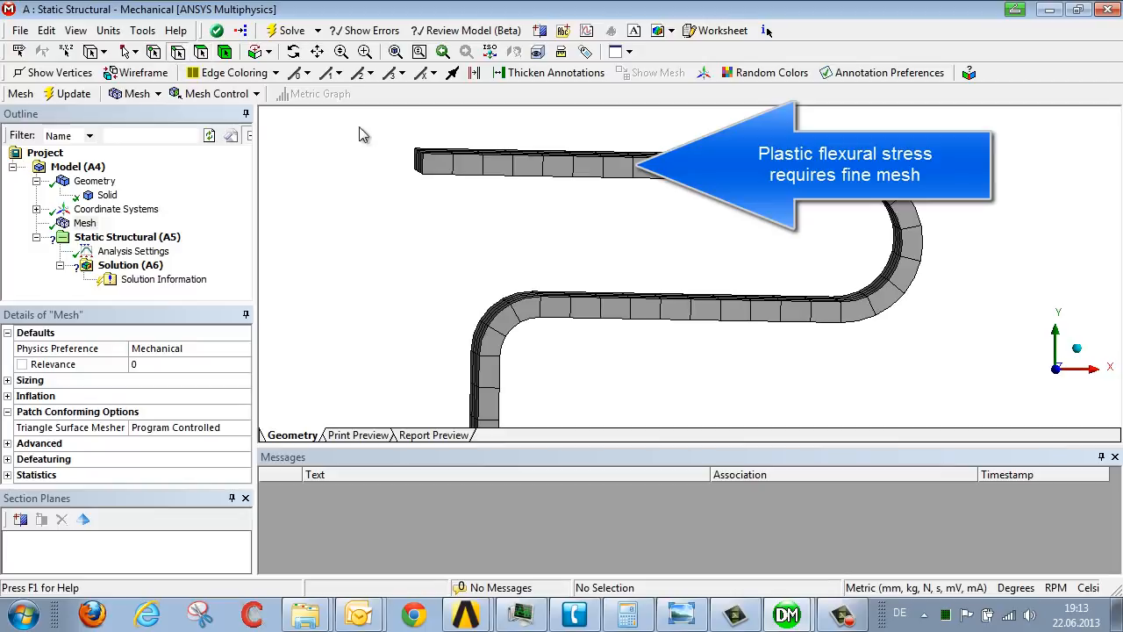
{"action": "left_click", "coordinate": [421, 165]}
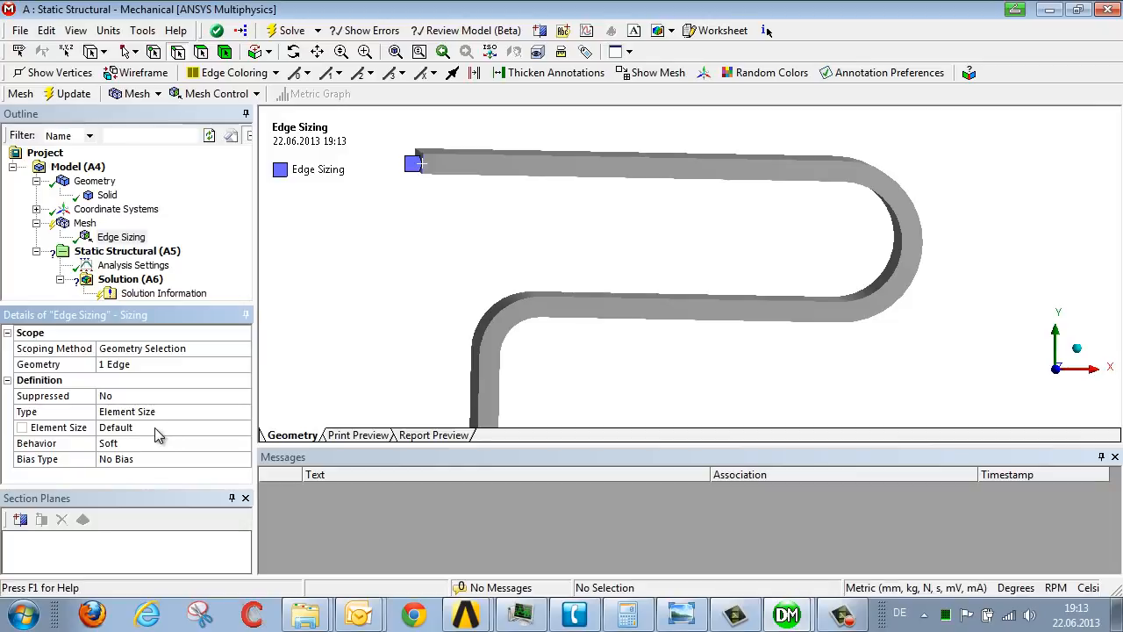
{"action": "left_click", "coordinate": [176, 428]}
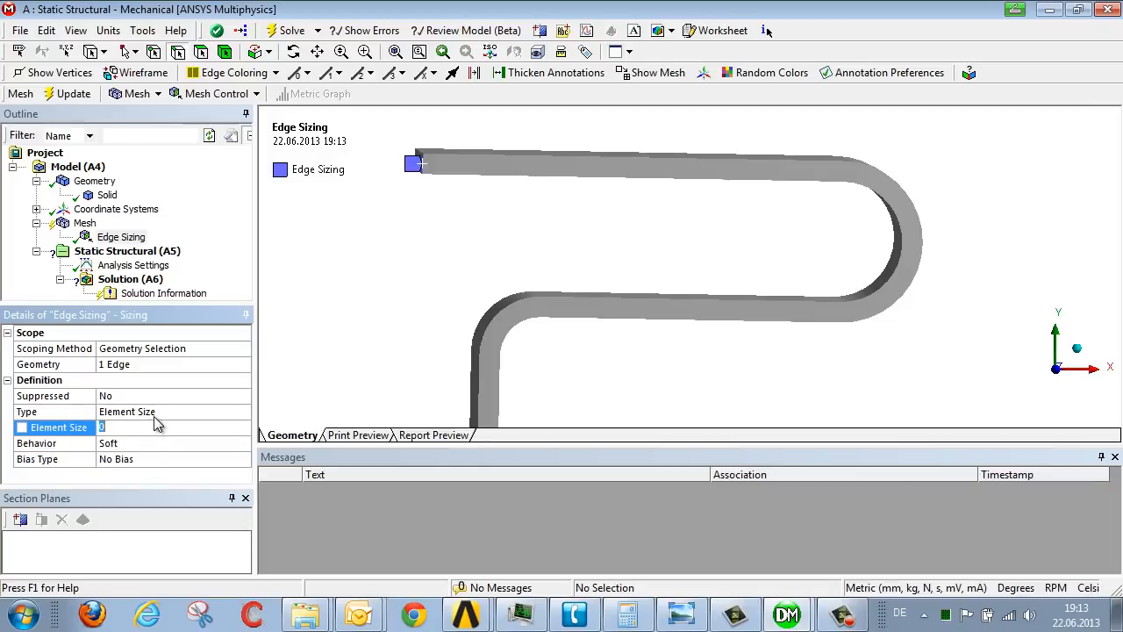
{"action": "left_click", "coordinate": [174, 411]}
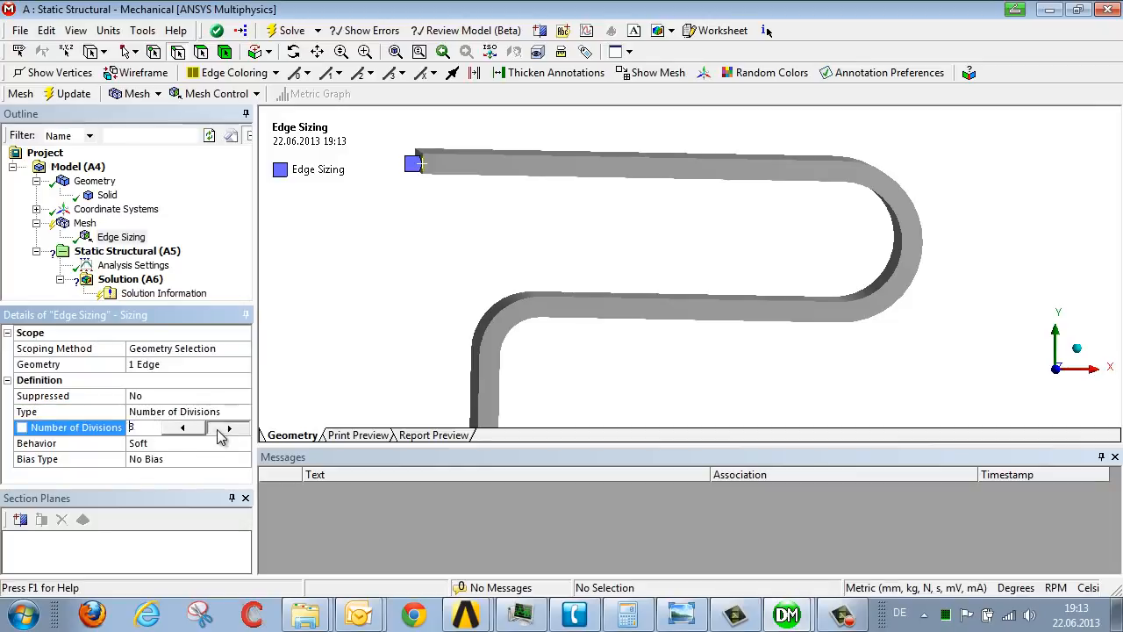
{"action": "left_click", "coordinate": [228, 423]}
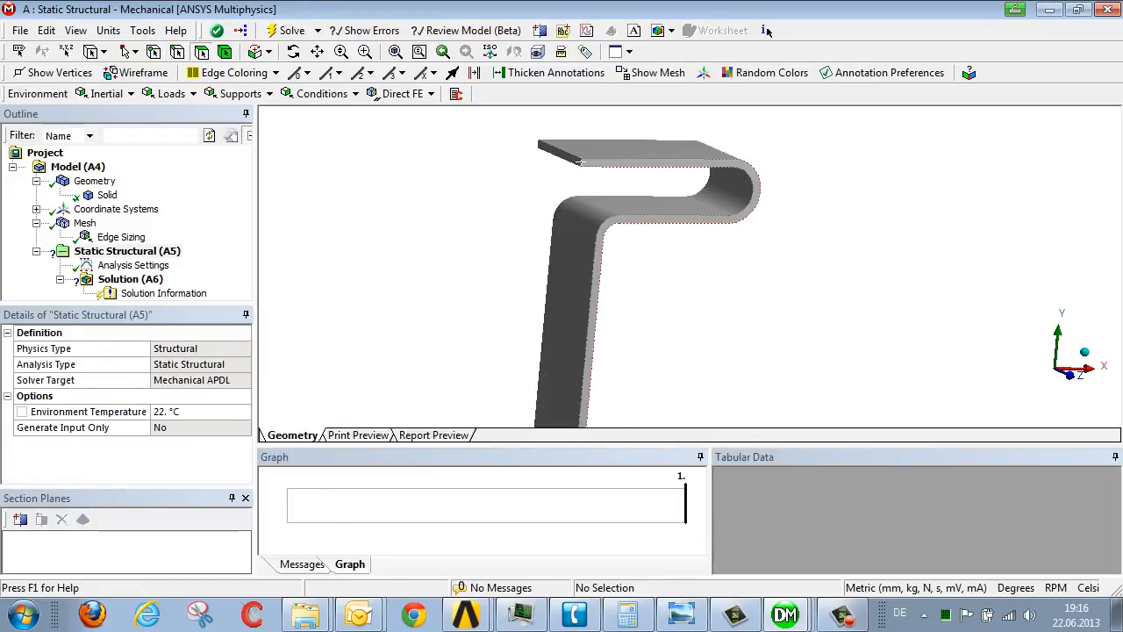
Step: Add a frictionless support on the top face and a fixed support on a corner vertex
{"action": "left_click", "coordinate": [242, 95]}
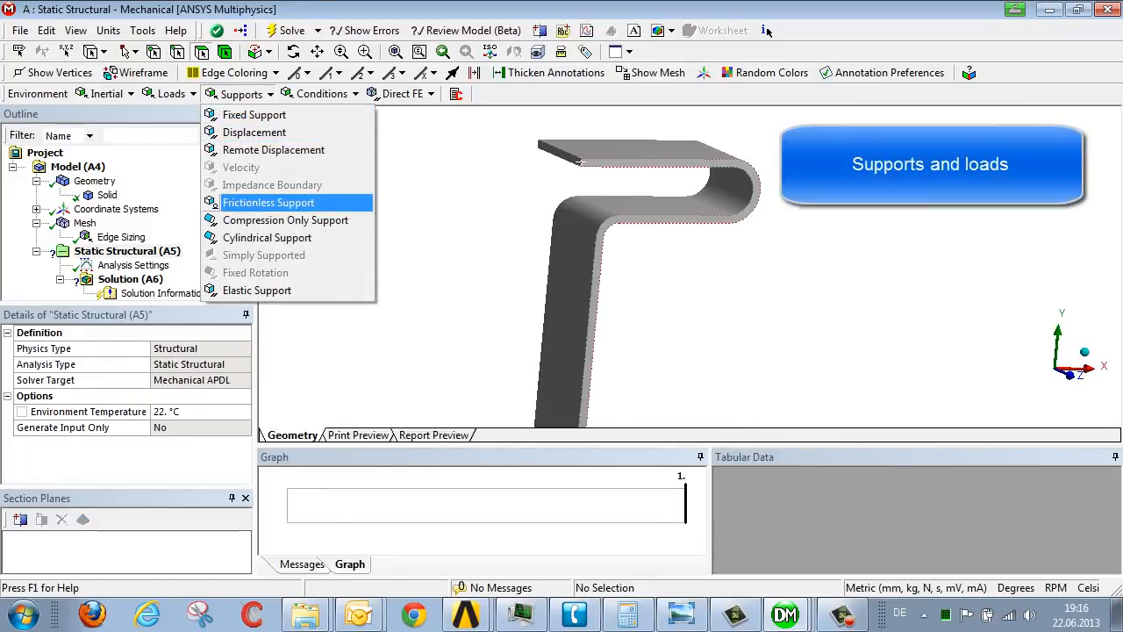
{"action": "left_click", "coordinate": [269, 203]}
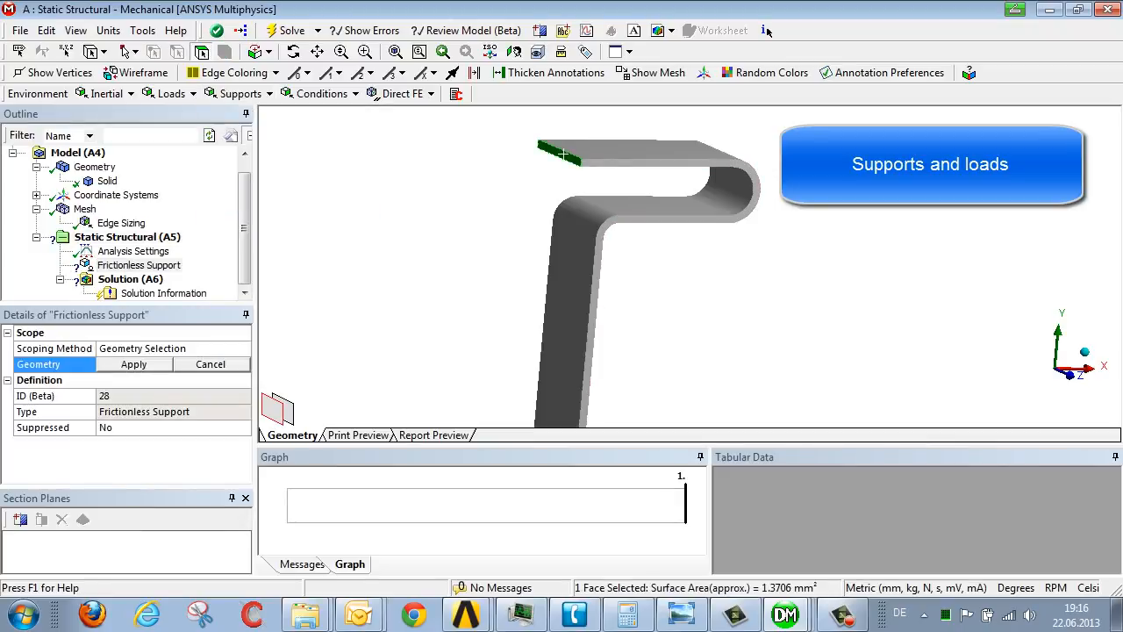
{"action": "left_click", "coordinate": [134, 364]}
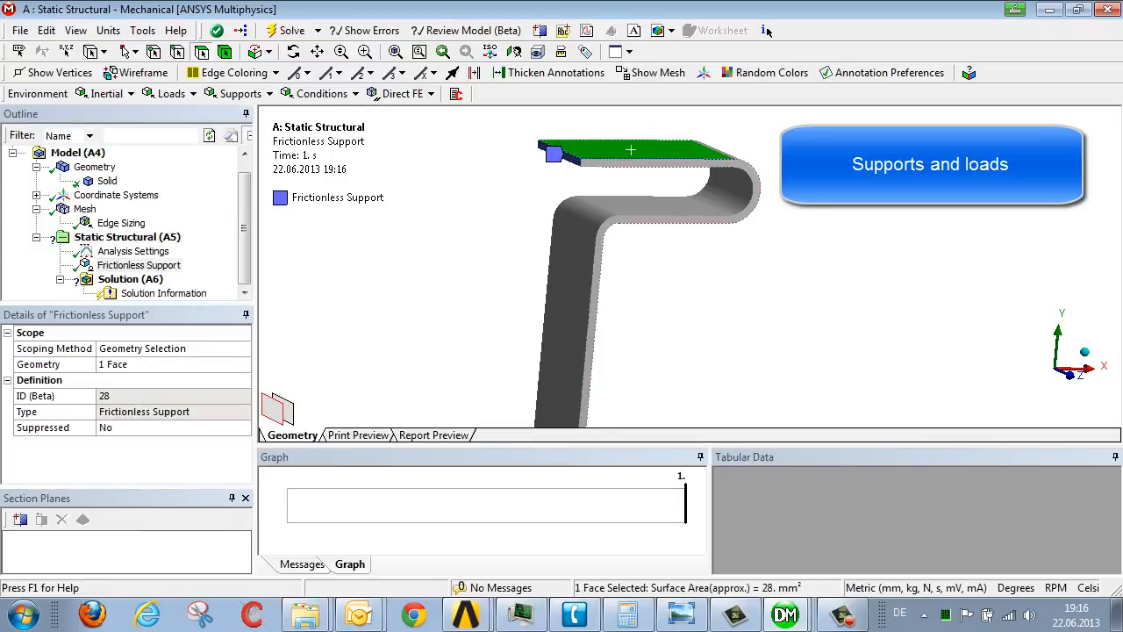
{"action": "left_click", "coordinate": [242, 93]}
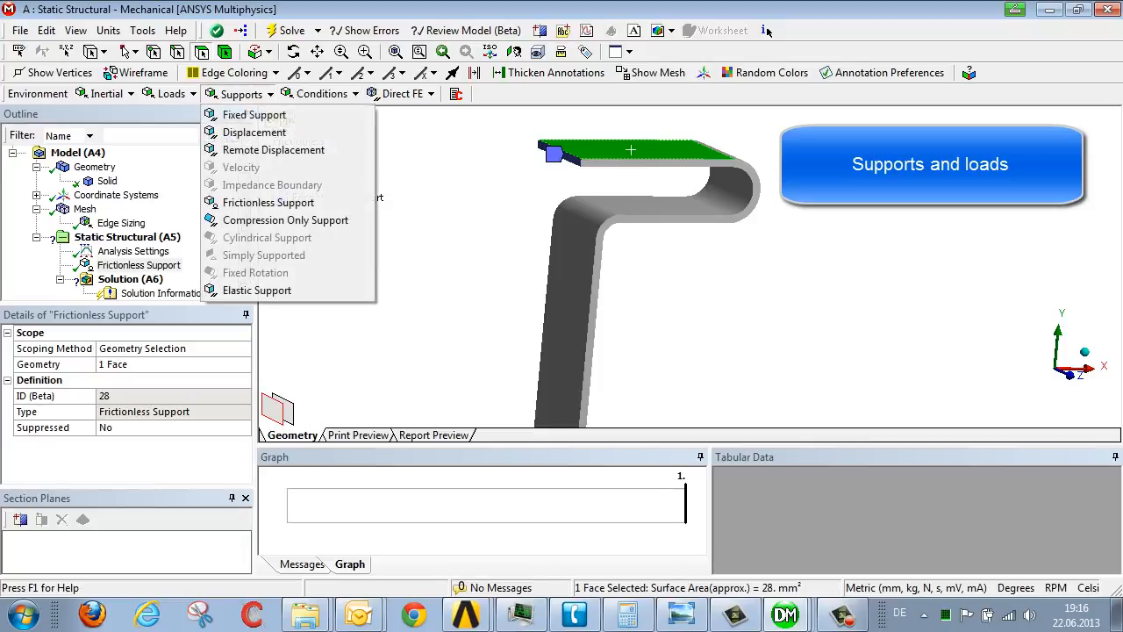
{"action": "left_click", "coordinate": [268, 202]}
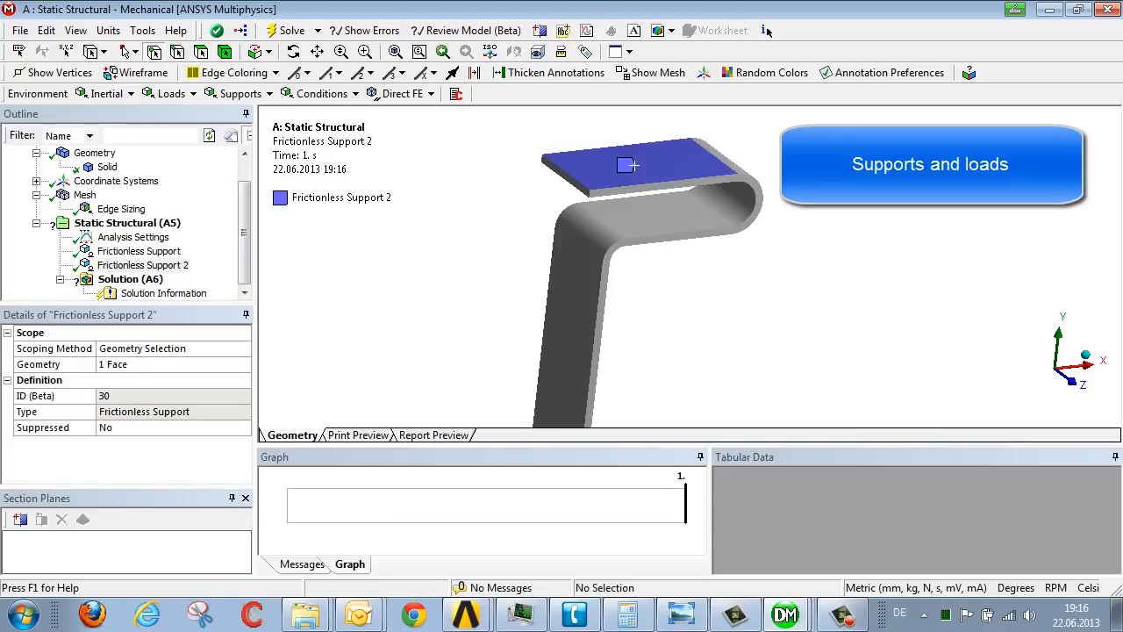
{"action": "left_click", "coordinate": [542, 154]}
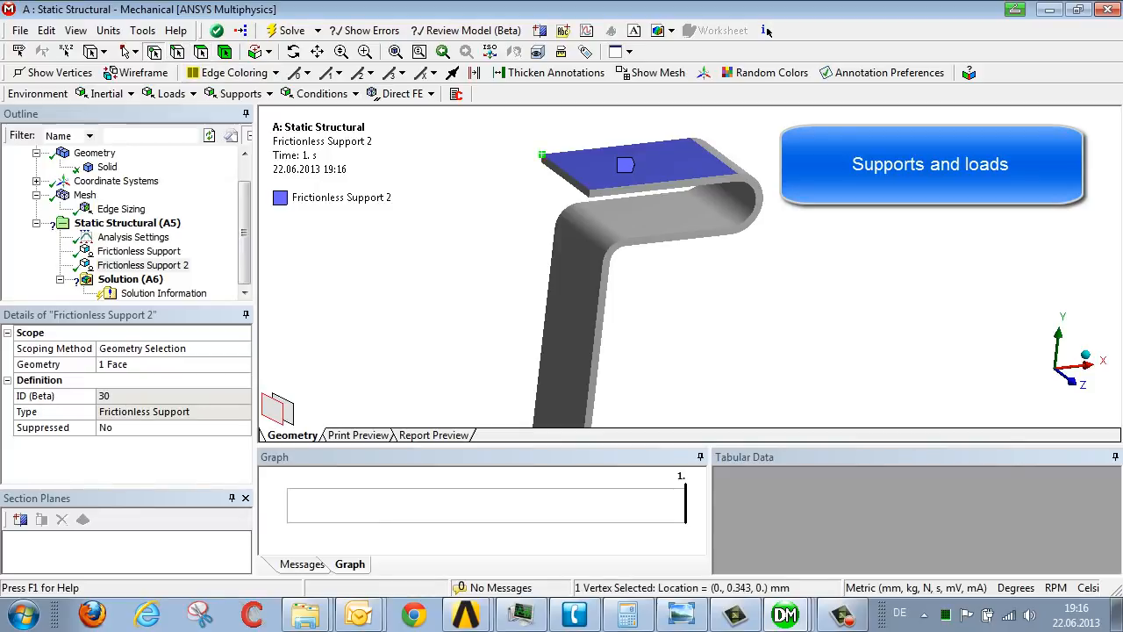
{"action": "left_click", "coordinate": [242, 93]}
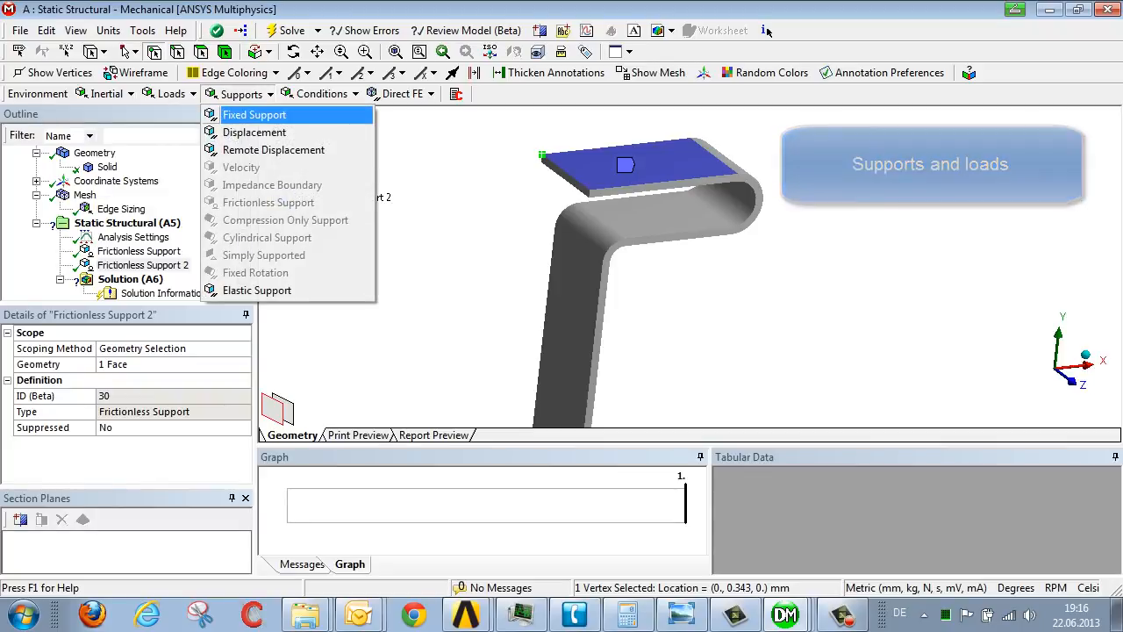
{"action": "left_click", "coordinate": [255, 114]}
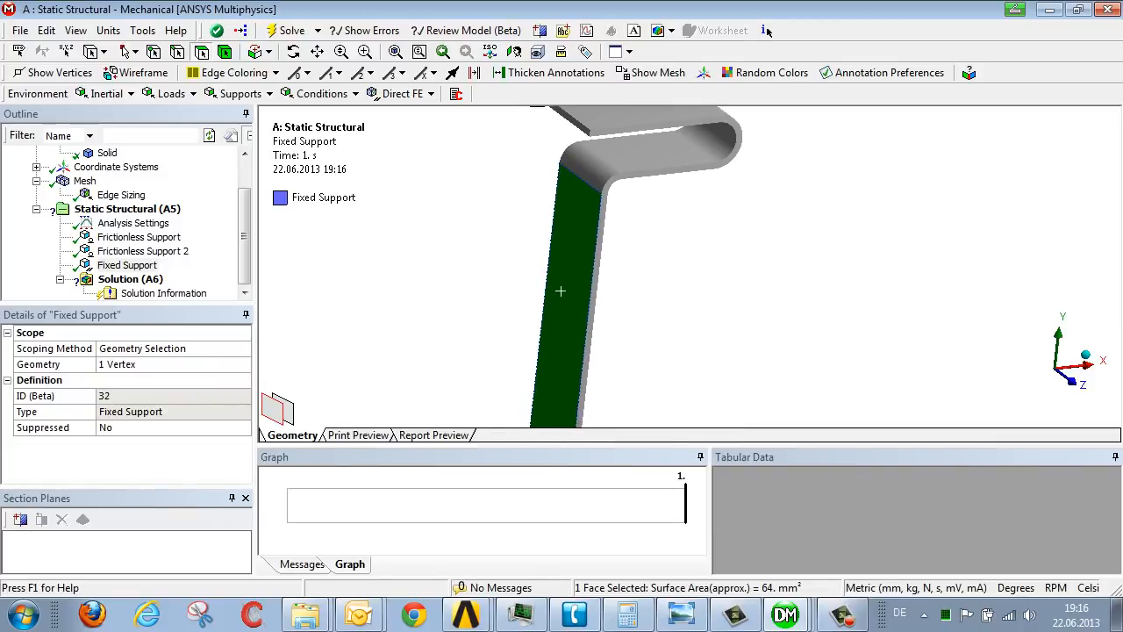
Step: Apply a normal pressure load to the clip's long flat leg and set its magnitude
{"action": "left_click_drag", "start_coordinate": [561, 290], "coordinate": [580, 254]}
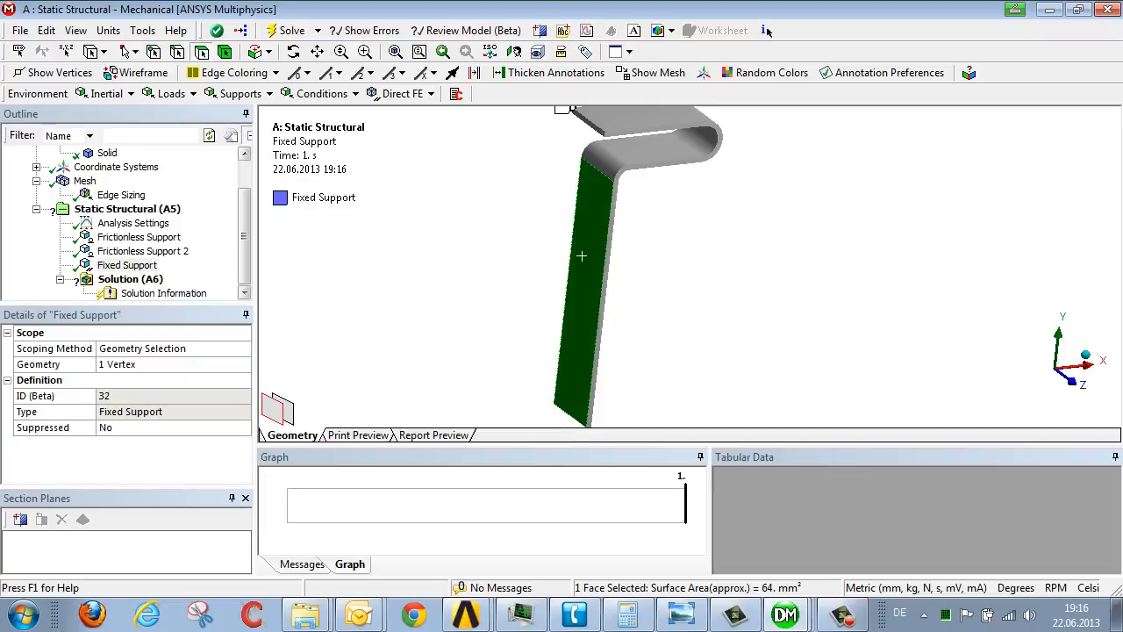
{"action": "left_click", "coordinate": [165, 93]}
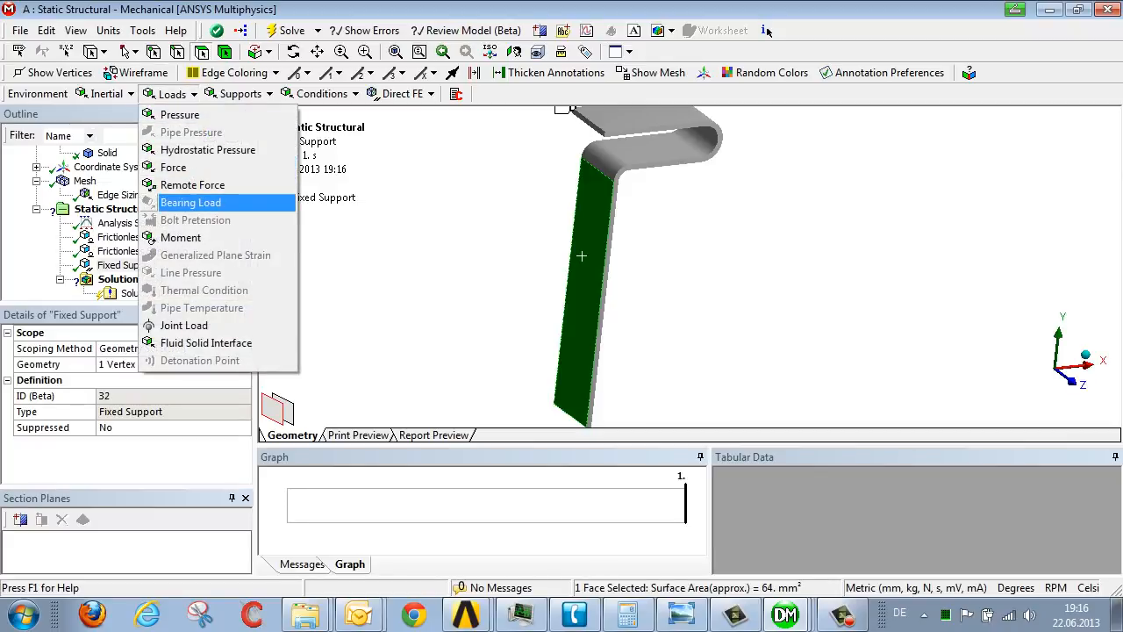
{"action": "left_click", "coordinate": [179, 114]}
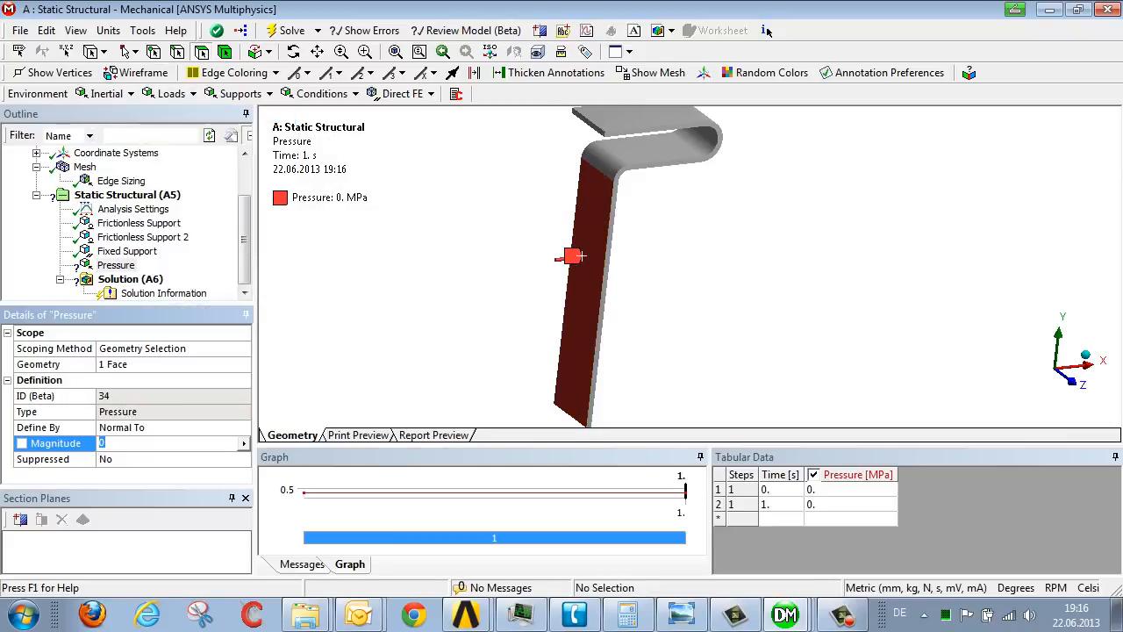
{"action": "left_click", "coordinate": [130, 277]}
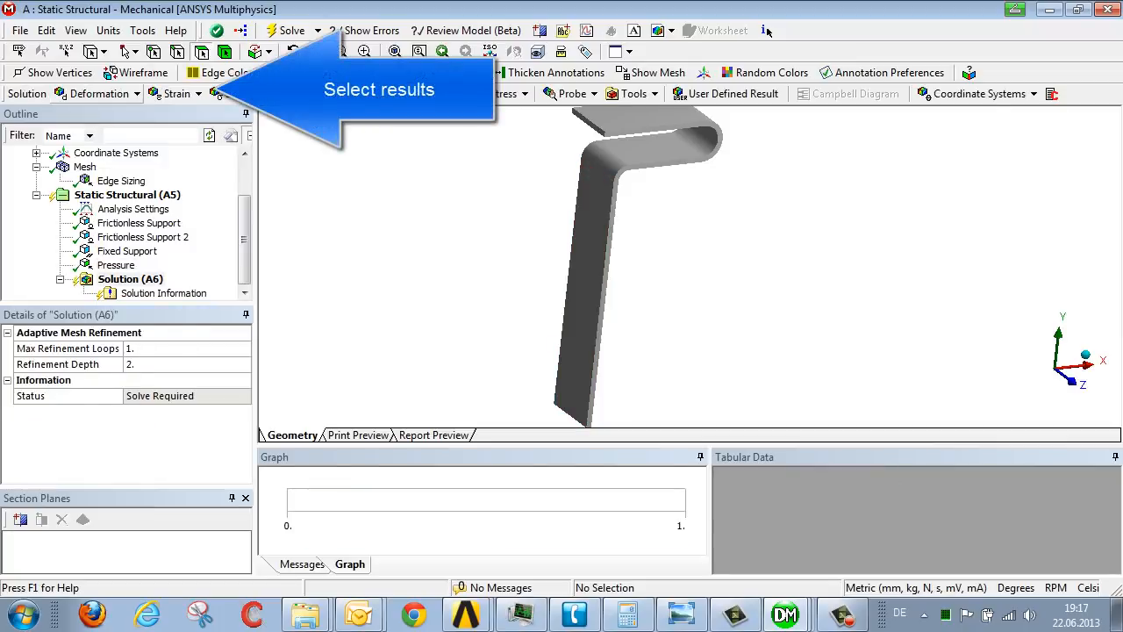
Step: Insert total deformation, equivalent plastic strain and equivalent total strain results under Solution
{"action": "left_click", "coordinate": [197, 95]}
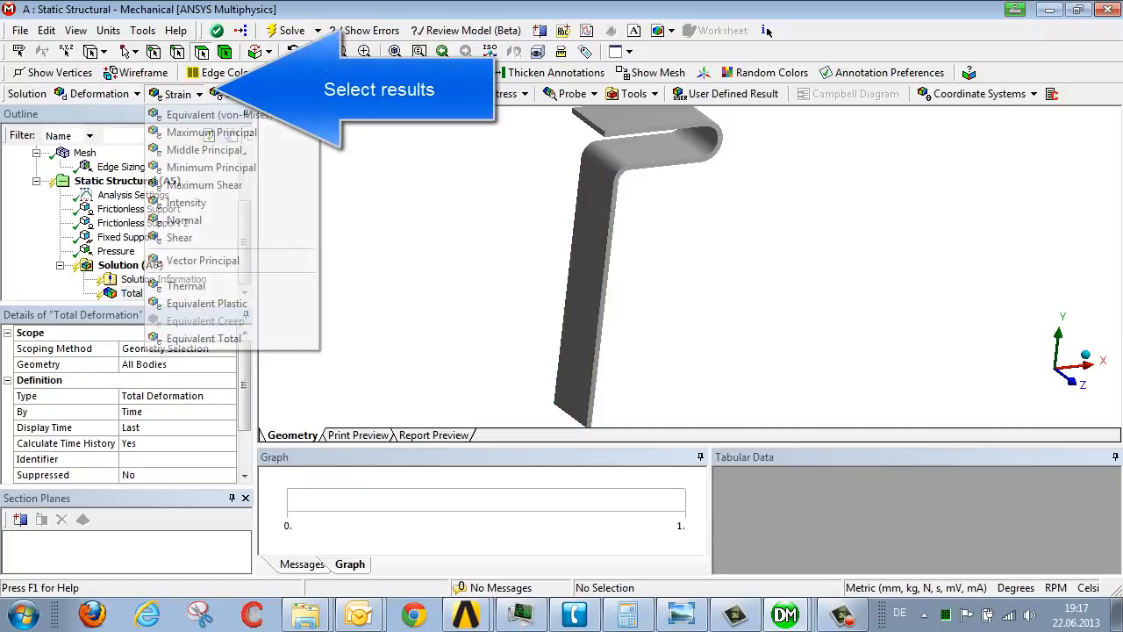
{"action": "left_click", "coordinate": [207, 301]}
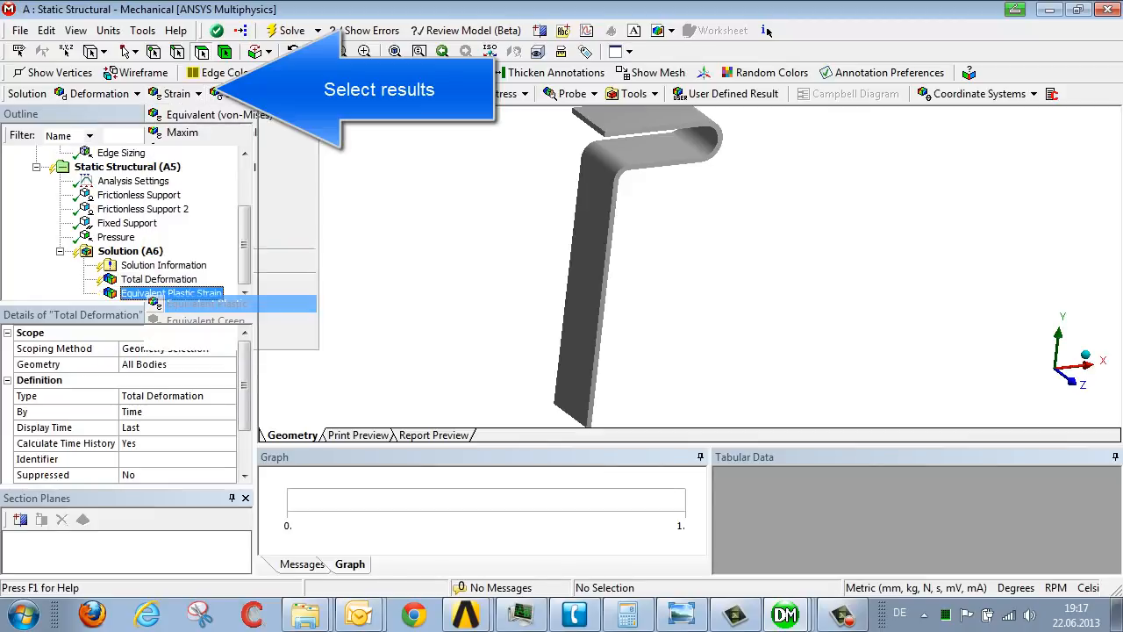
{"action": "left_click", "coordinate": [176, 95]}
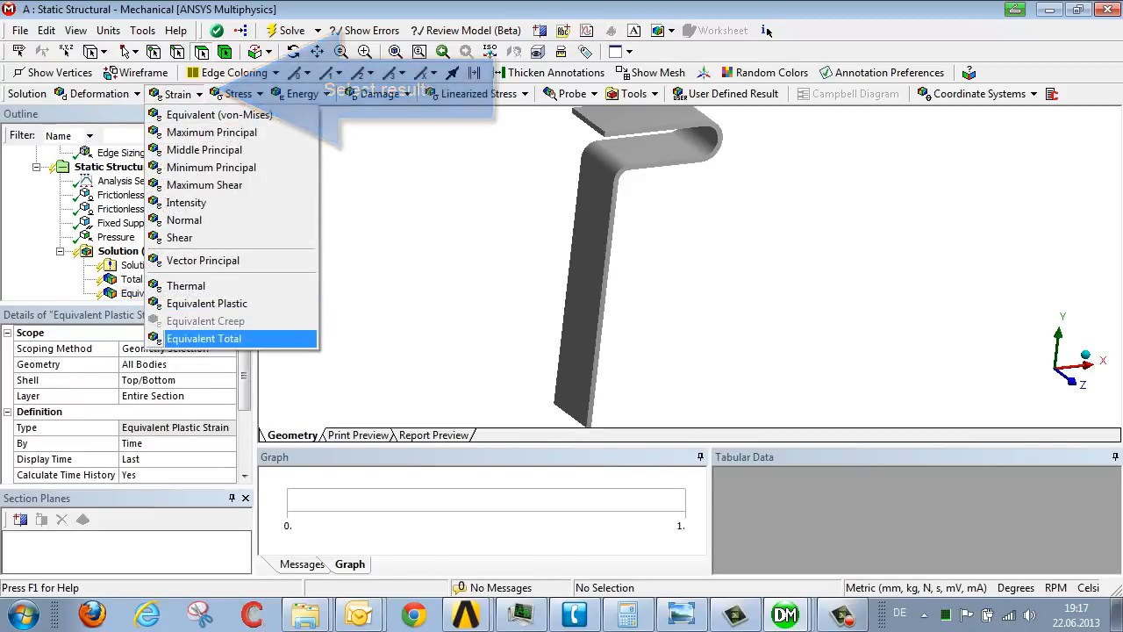
{"action": "left_click", "coordinate": [203, 338]}
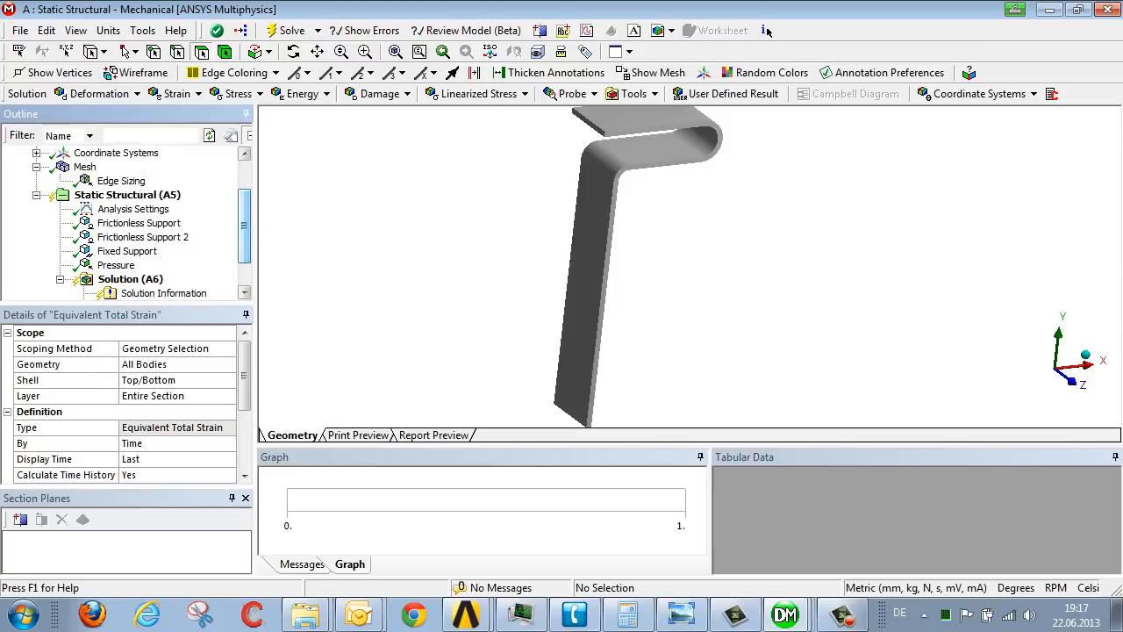
{"action": "left_click", "coordinate": [133, 209]}
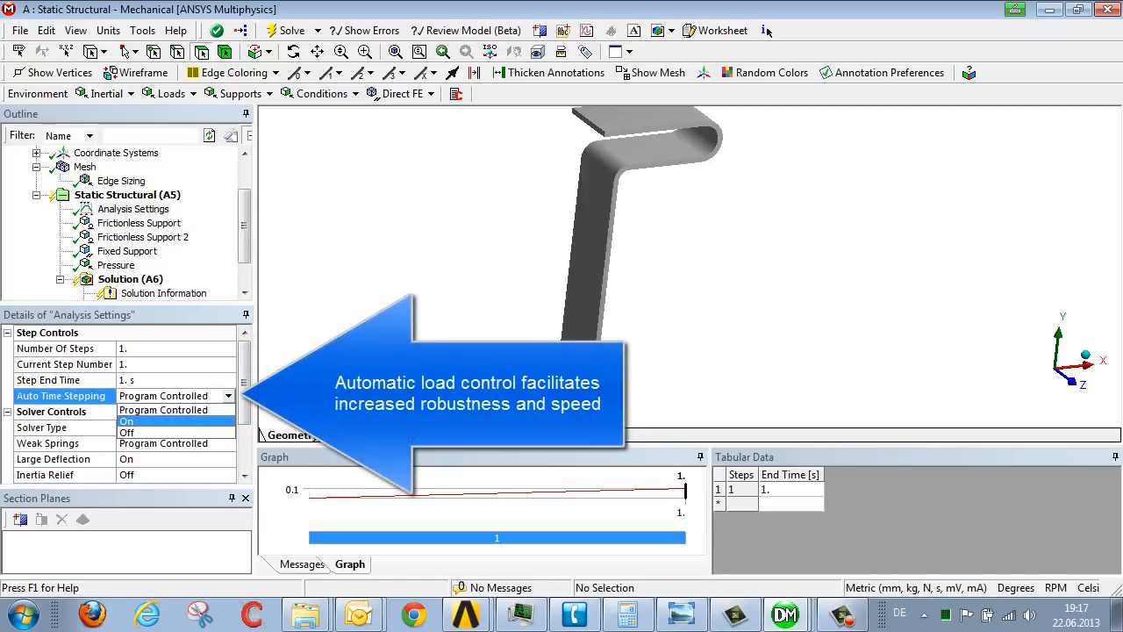
Step: Enable auto time stepping by substeps: 100 initial, 10 minimum, 1000 maximum
{"action": "left_click", "coordinate": [126, 421]}
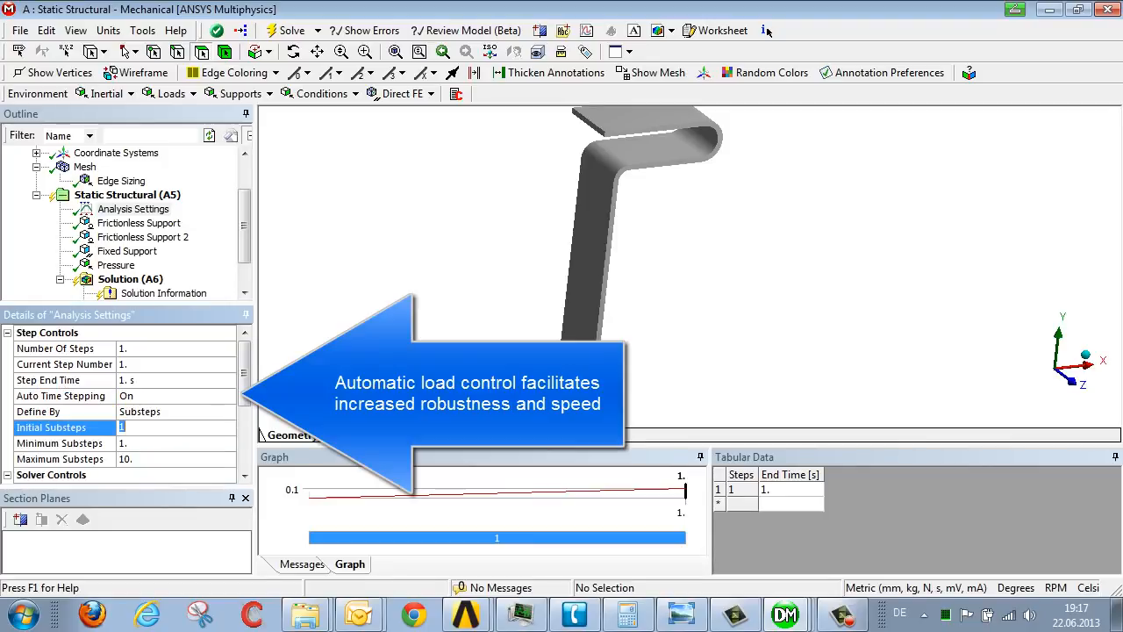
{"action": "type", "text": "100"}
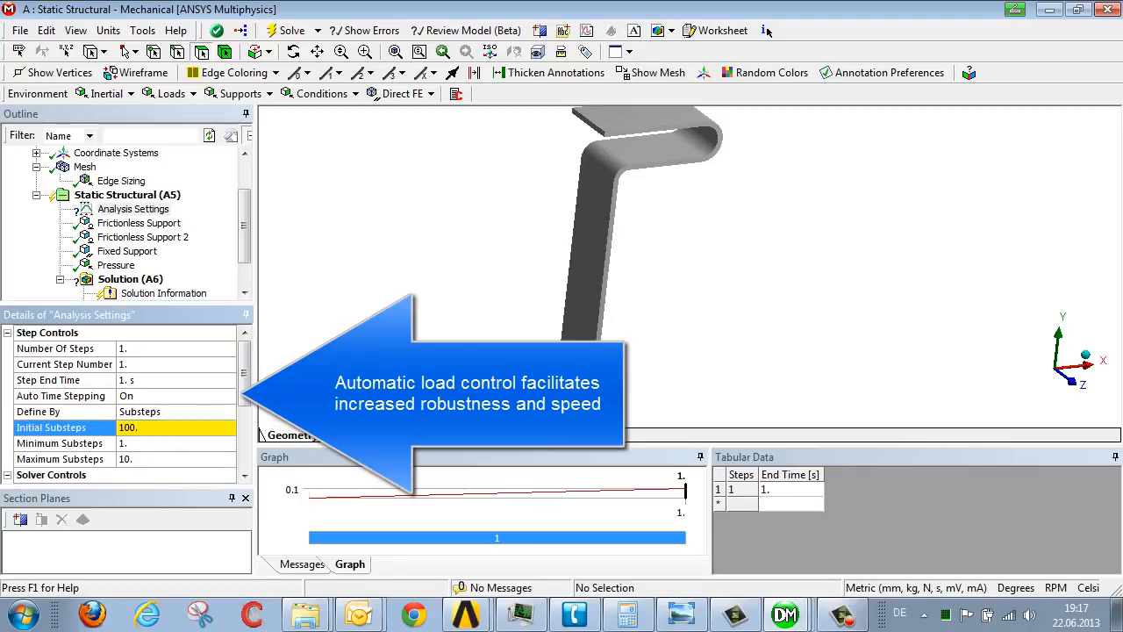
{"action": "left_click", "coordinate": [59, 442]}
{"action": "type", "text": "10."}
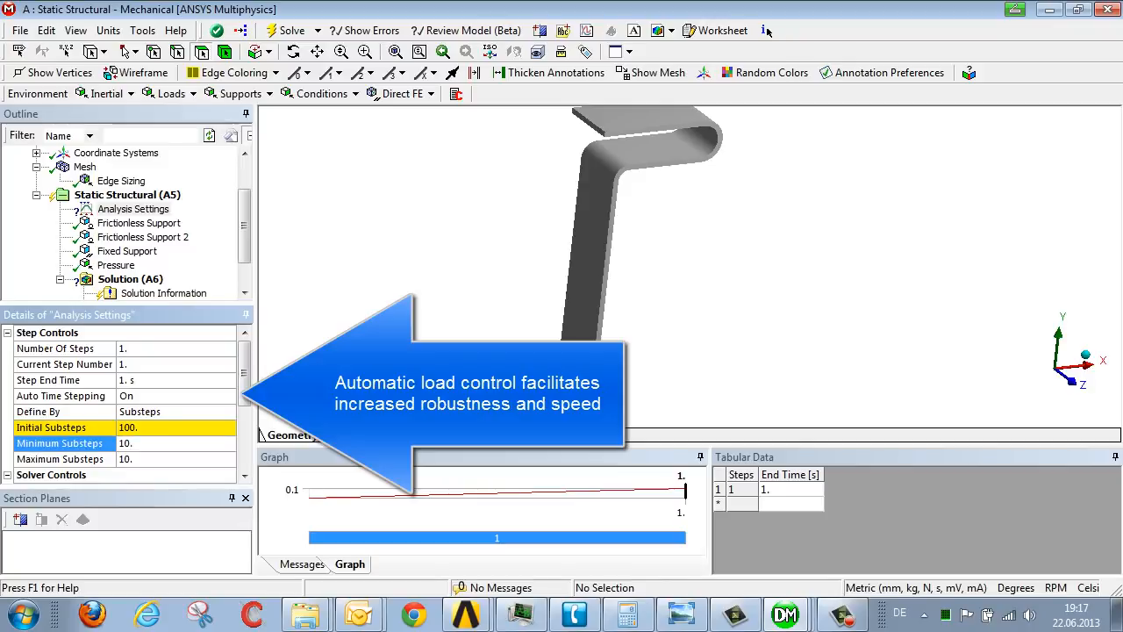
{"action": "left_click", "coordinate": [60, 457]}
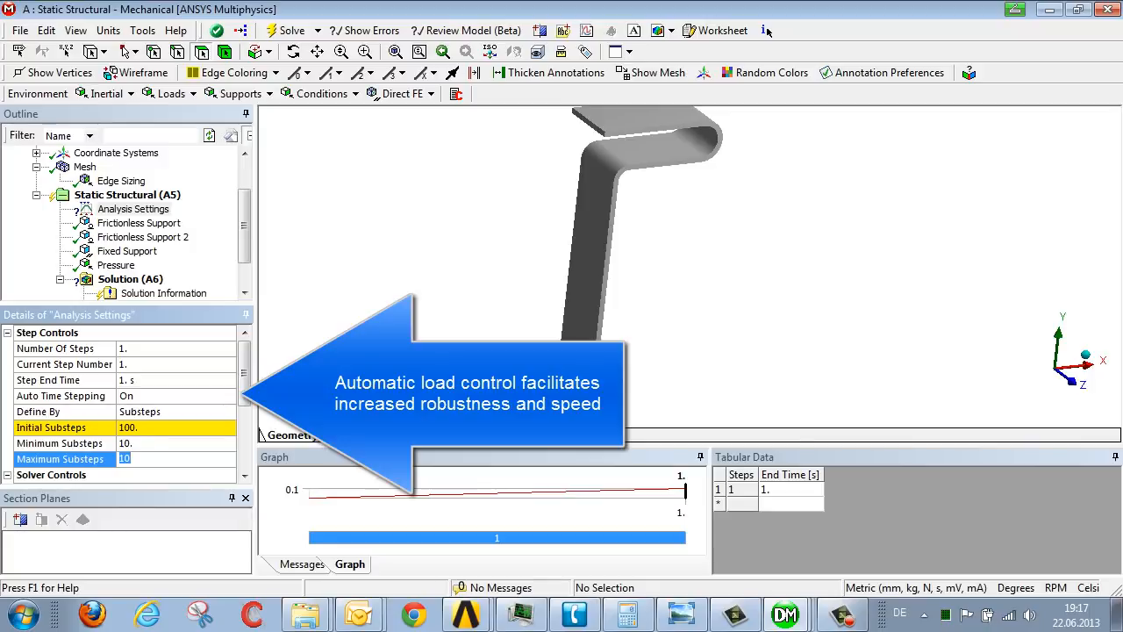
{"action": "type", "text": "1000."}
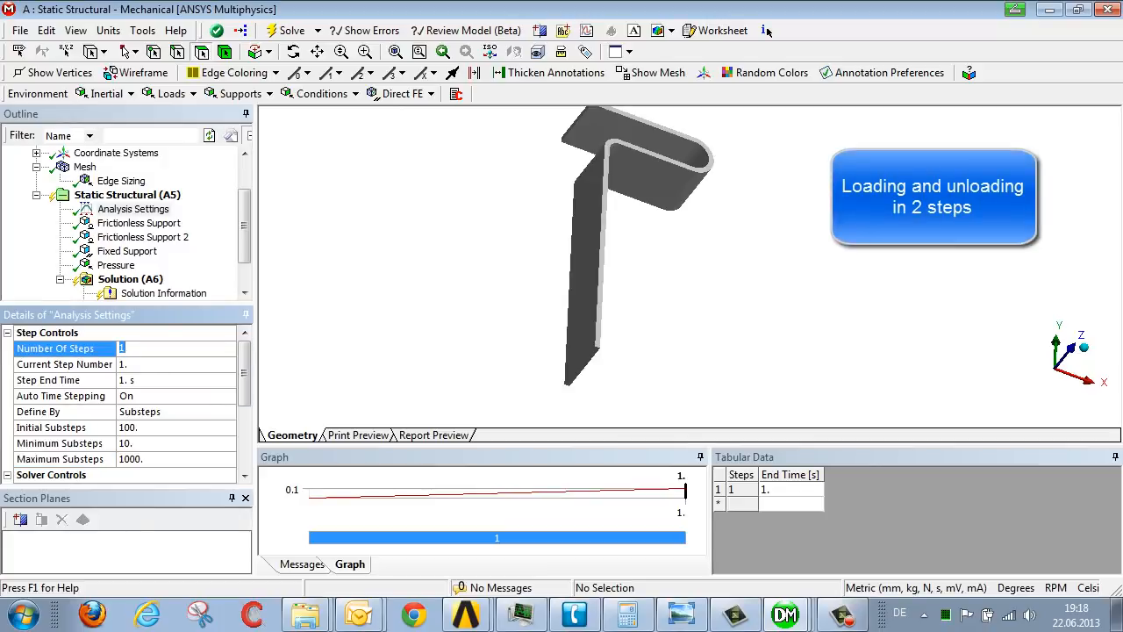
Step: Set two load steps with pressure 0, 0.1, 0 MPa at times 0, 1, 2 s
{"action": "type", "text": "2."}
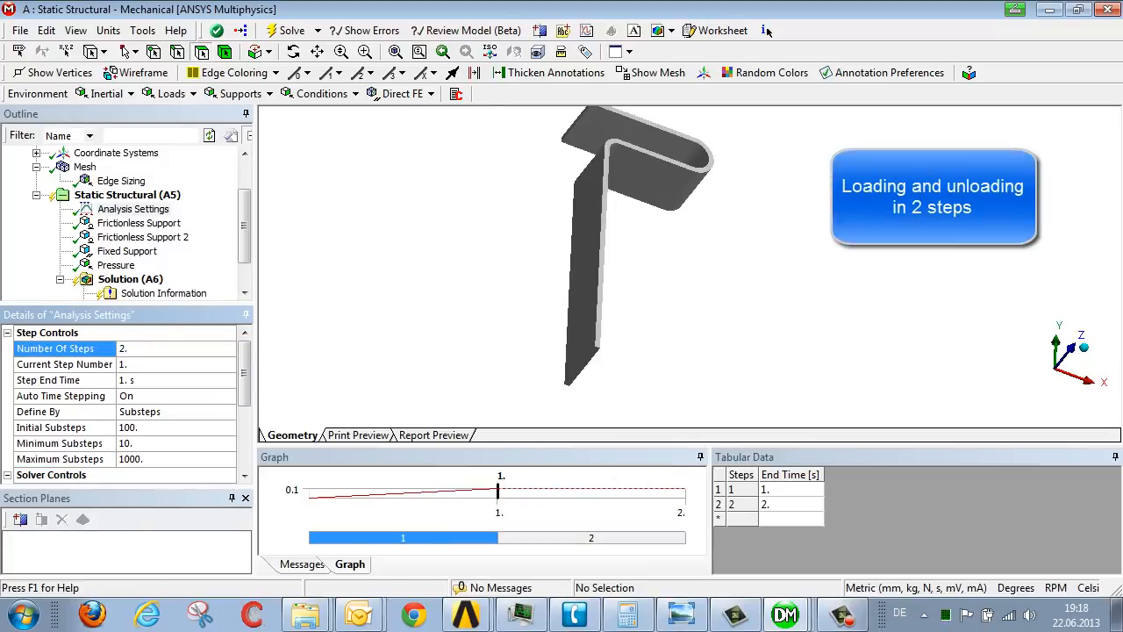
{"action": "left_click", "coordinate": [116, 263]}
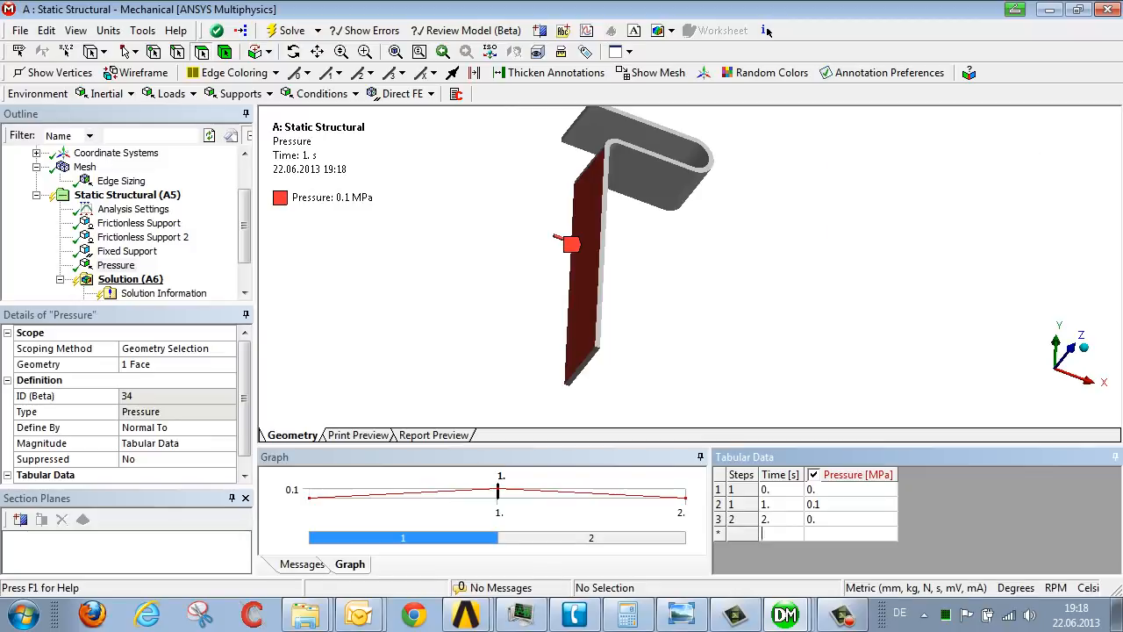
{"action": "left_click", "coordinate": [130, 277]}
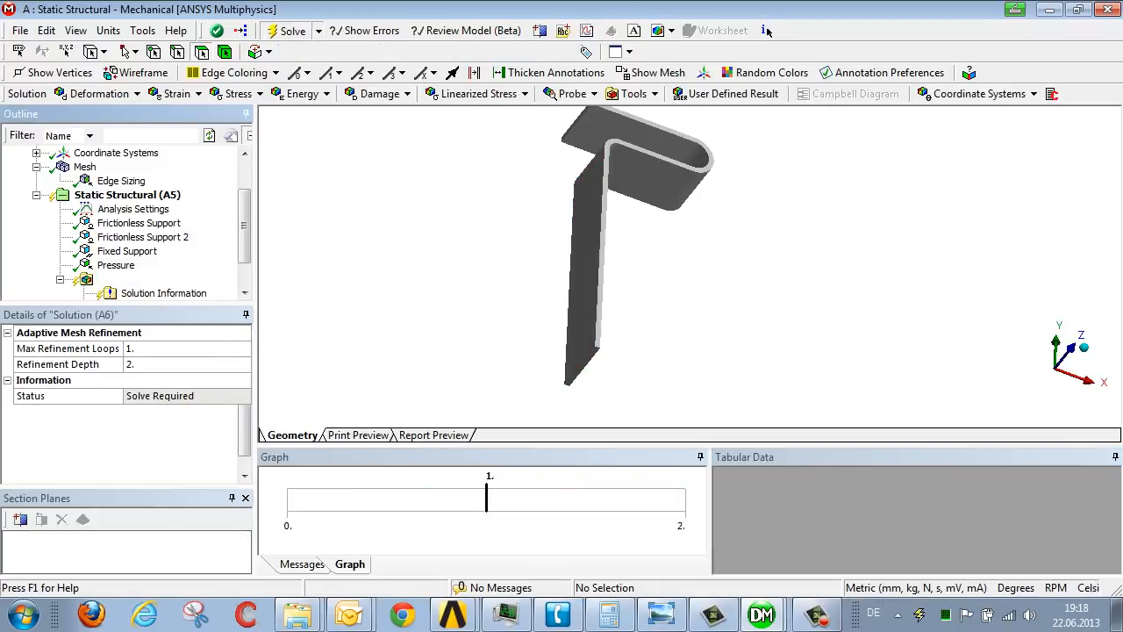
Step: Animate the solved total deformation showing springback, then display equivalent plastic strain
{"action": "left_click", "coordinate": [291, 30]}
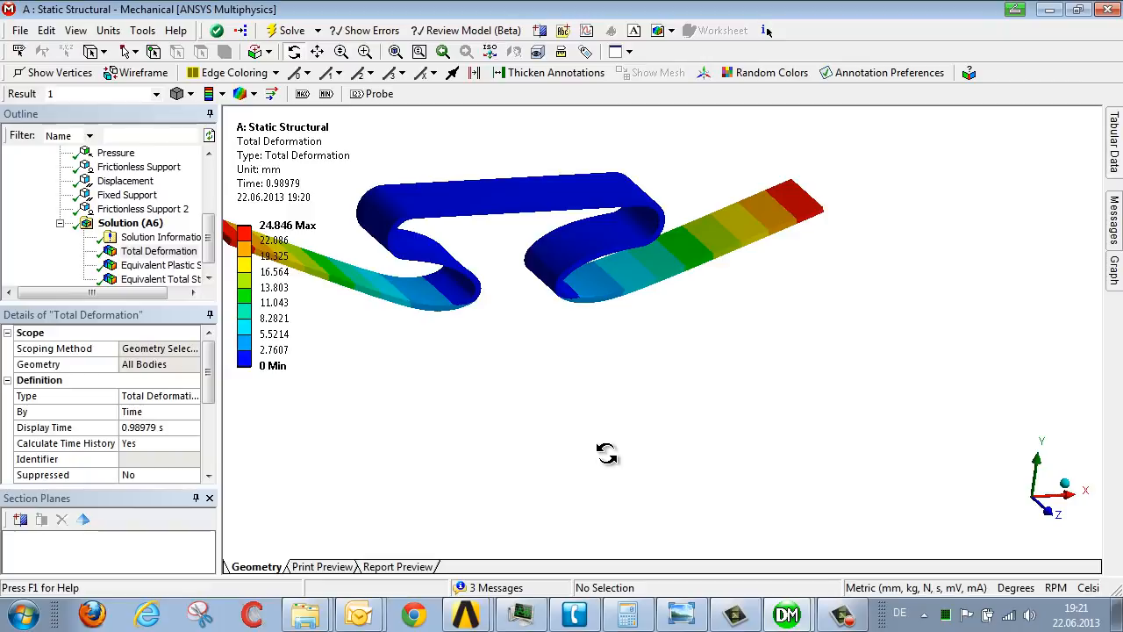
{"action": "mouse_move", "coordinate": [1005, 340]}
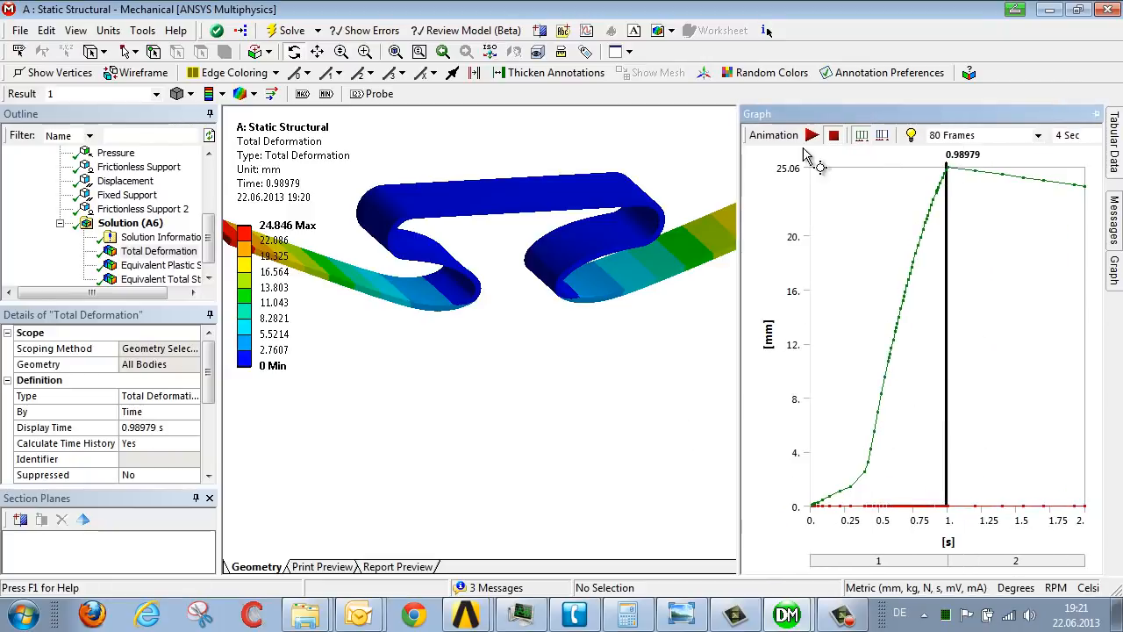
{"action": "left_click", "coordinate": [811, 134]}
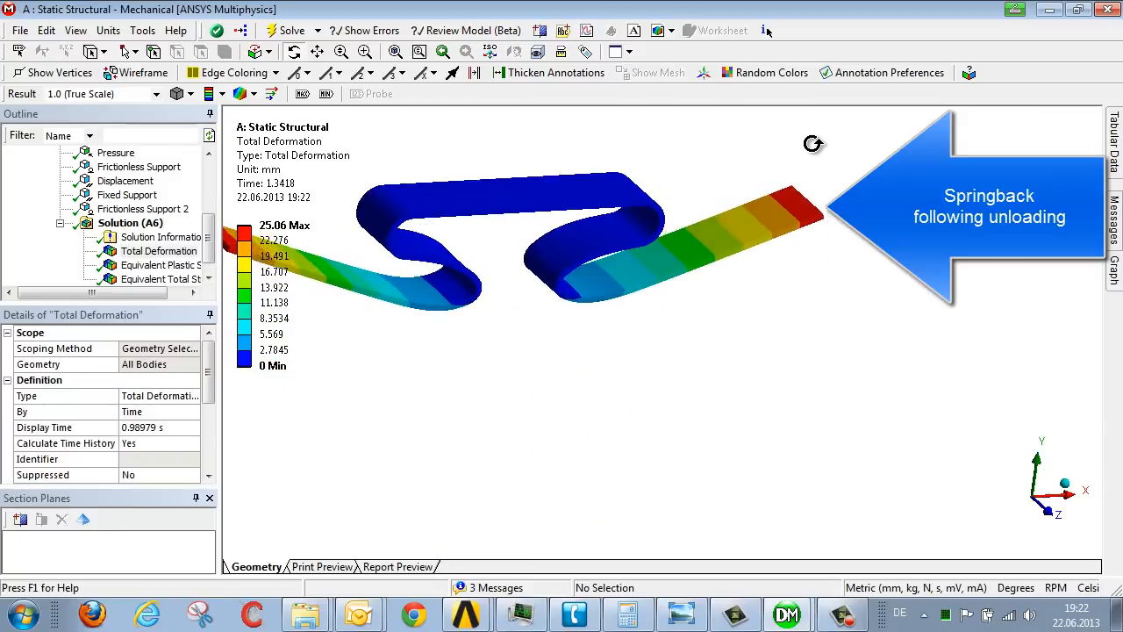
{"action": "left_click", "coordinate": [172, 263]}
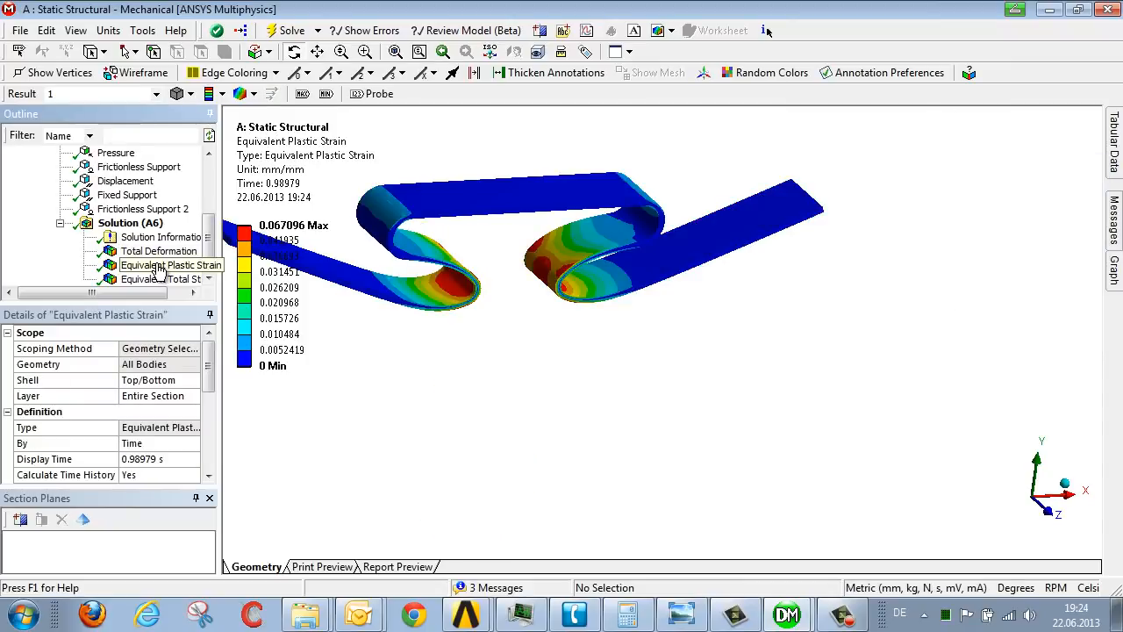
Step: Show the plastic strain time-history graph peaking near 0.068 and play its animation
{"action": "left_click", "coordinate": [170, 265]}
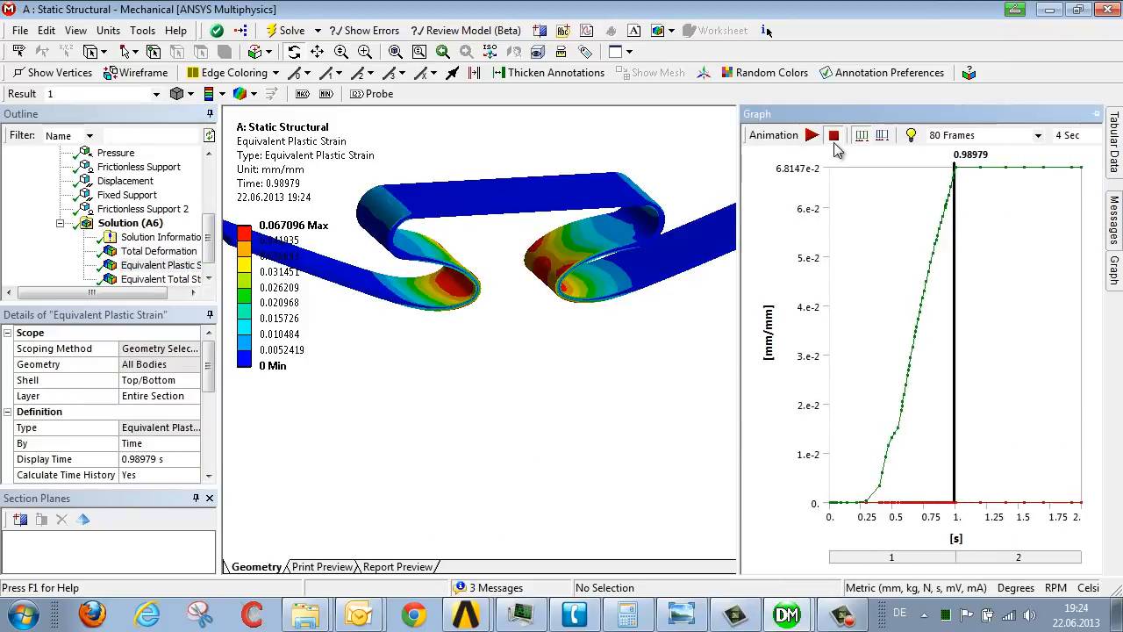
{"action": "left_click", "coordinate": [834, 133]}
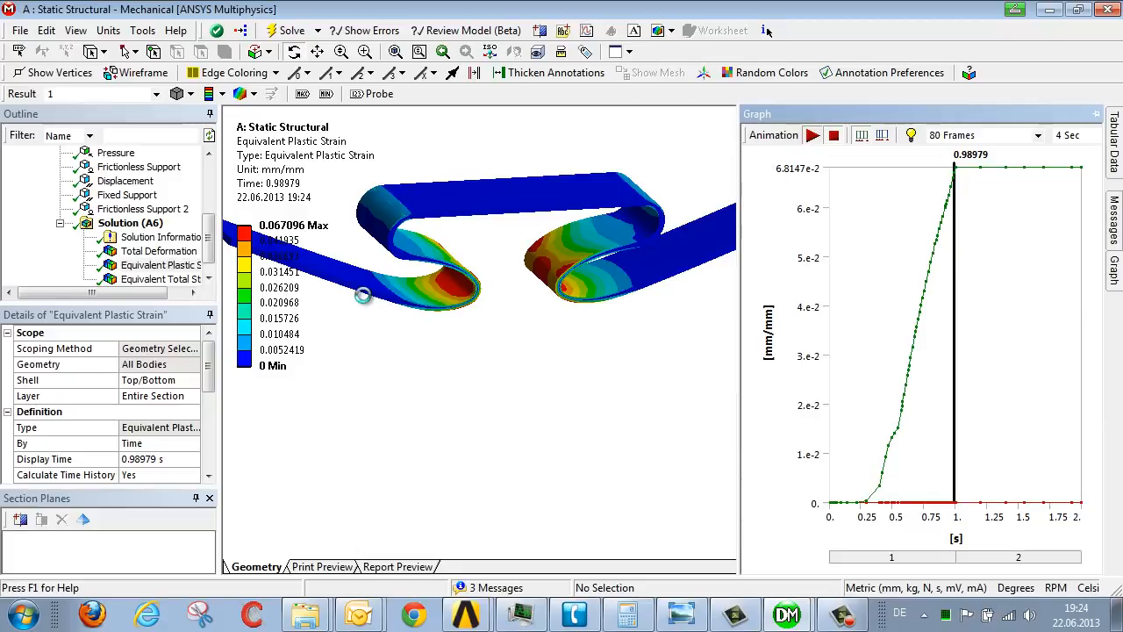